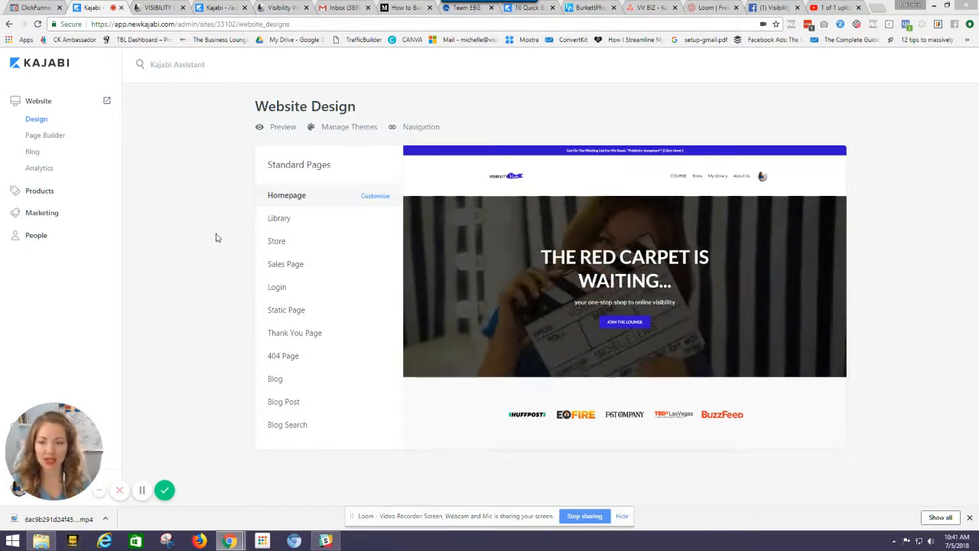
Preview the live homepage and scroll through its video, podcast, steps, offers and footer sections
{"action": "left_click", "coordinate": [283, 126]}
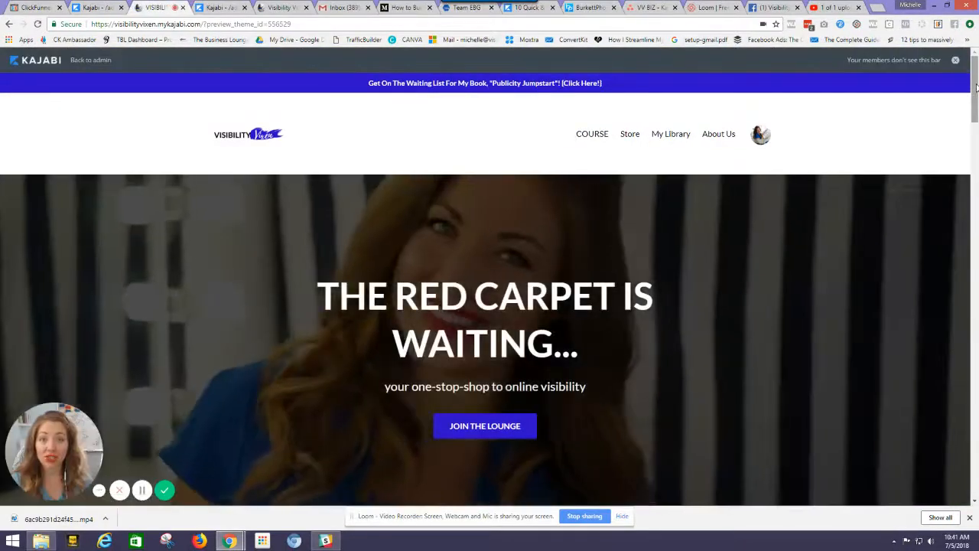
{"action": "scroll", "scroll_direction": "down", "scroll_amount": 3}
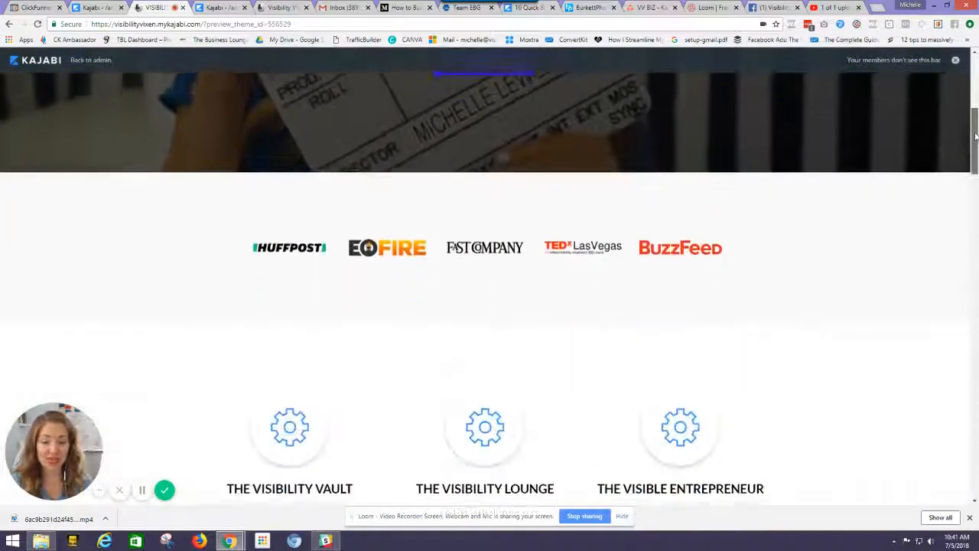
{"action": "scroll", "scroll_direction": "up", "scroll_amount": 3}
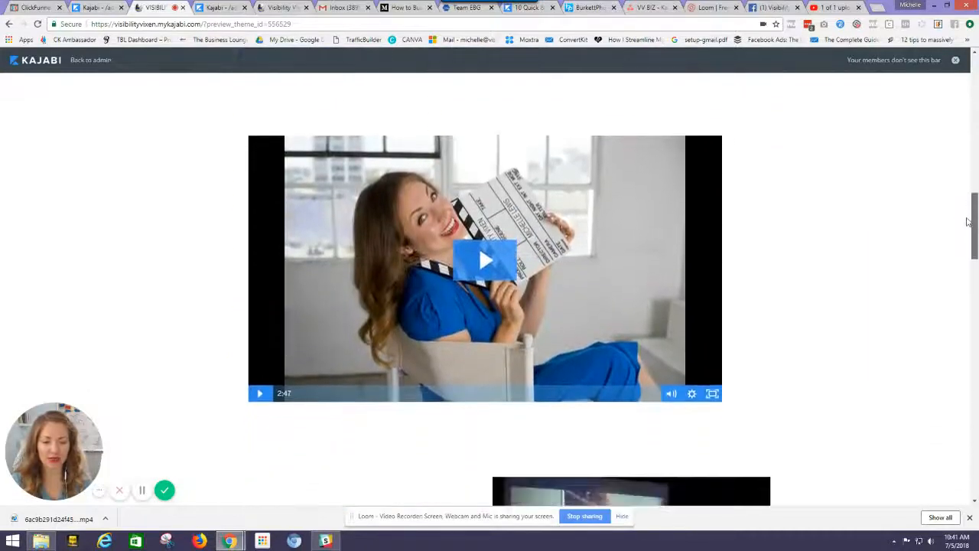
{"action": "scroll", "scroll_direction": "down", "scroll_amount": 3}
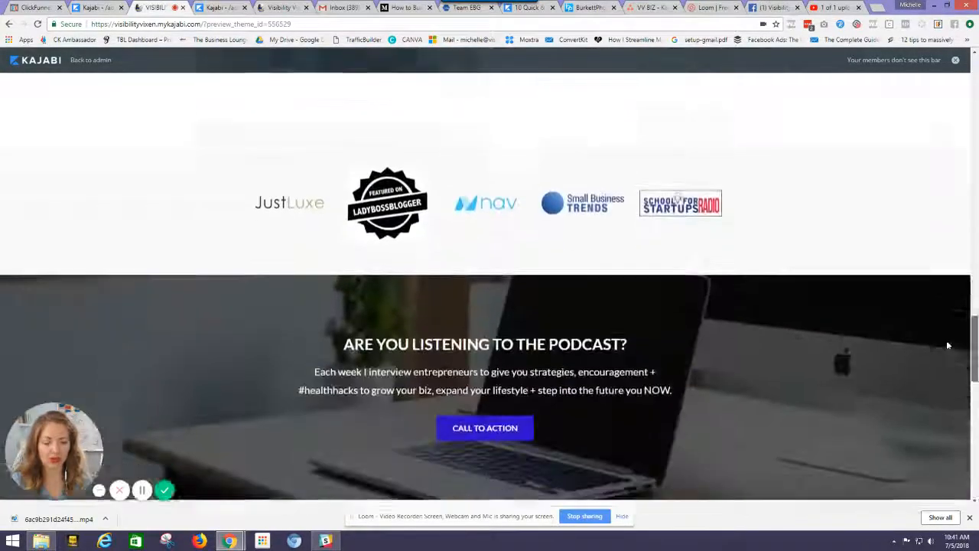
{"action": "scroll", "scroll_direction": "down", "scroll_amount": 3}
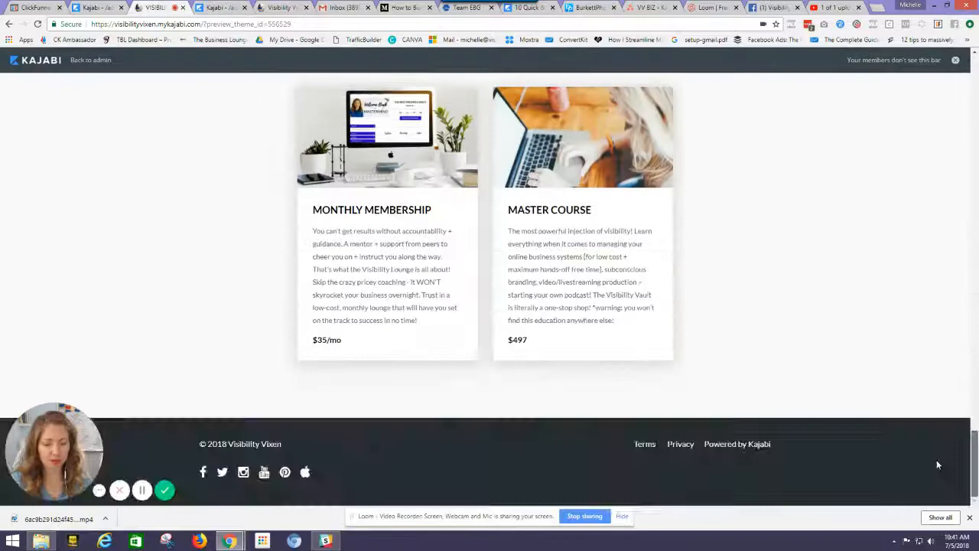
{"action": "mouse_move", "coordinate": [724, 225]}
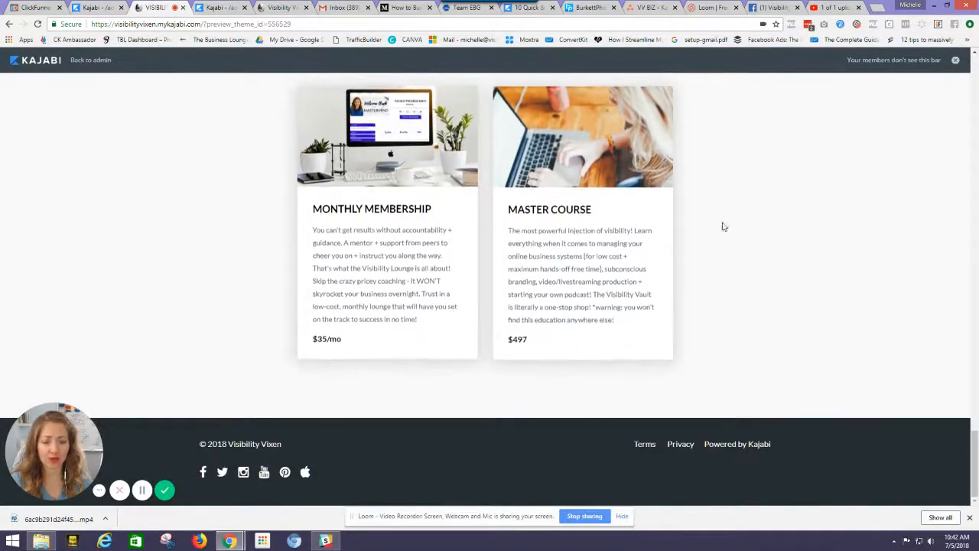
{"action": "scroll", "scroll_direction": "down", "scroll_amount": 3}
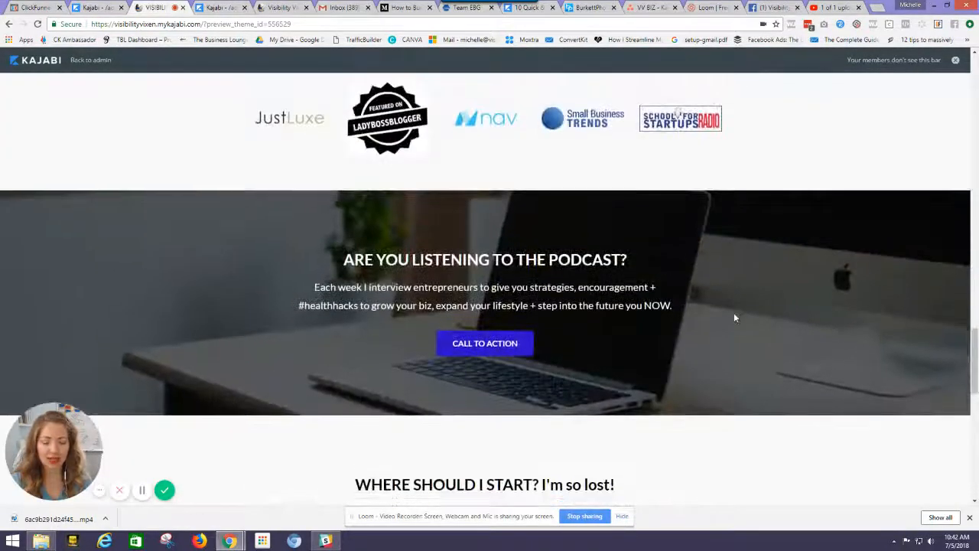
{"action": "scroll", "scroll_direction": "down", "scroll_amount": 3}
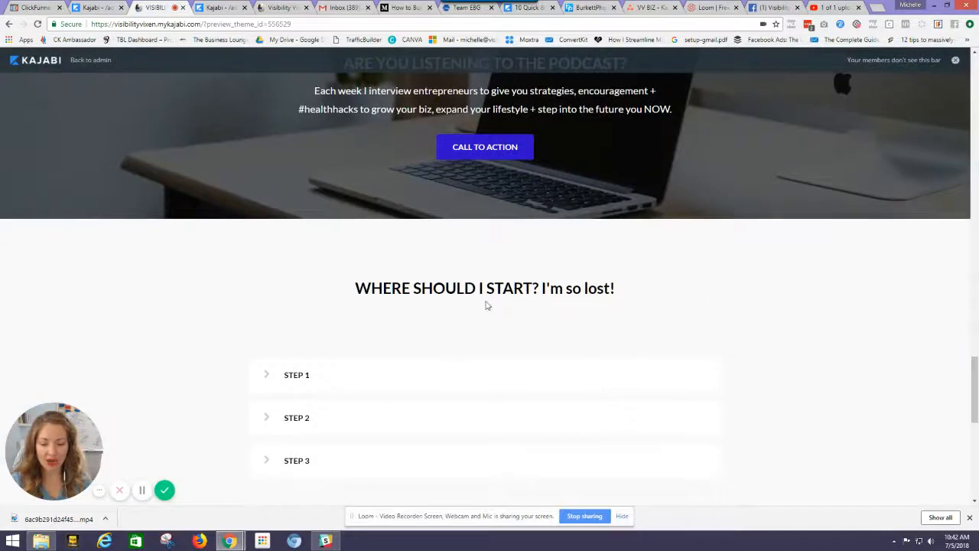
{"action": "scroll", "scroll_direction": "up", "scroll_amount": 3}
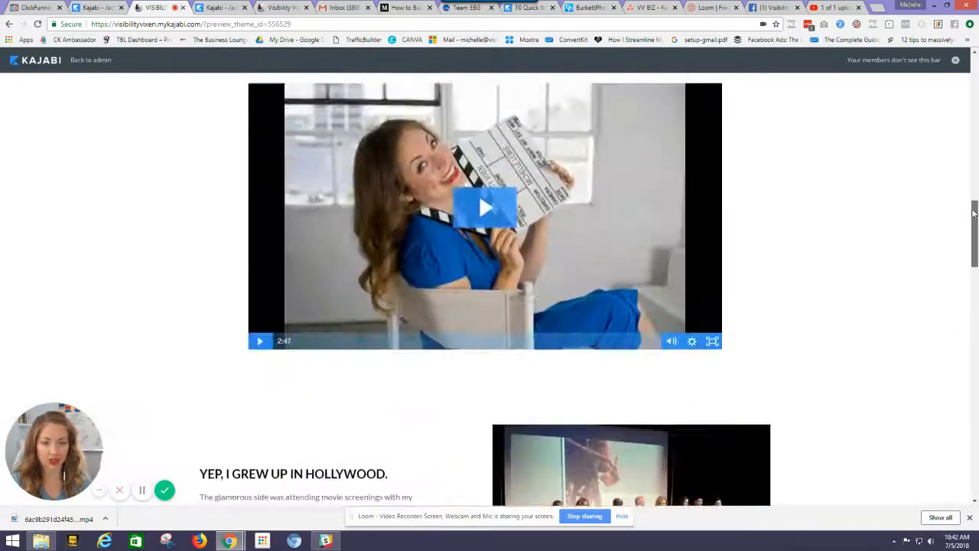
{"action": "scroll", "scroll_direction": "down", "scroll_amount": 3}
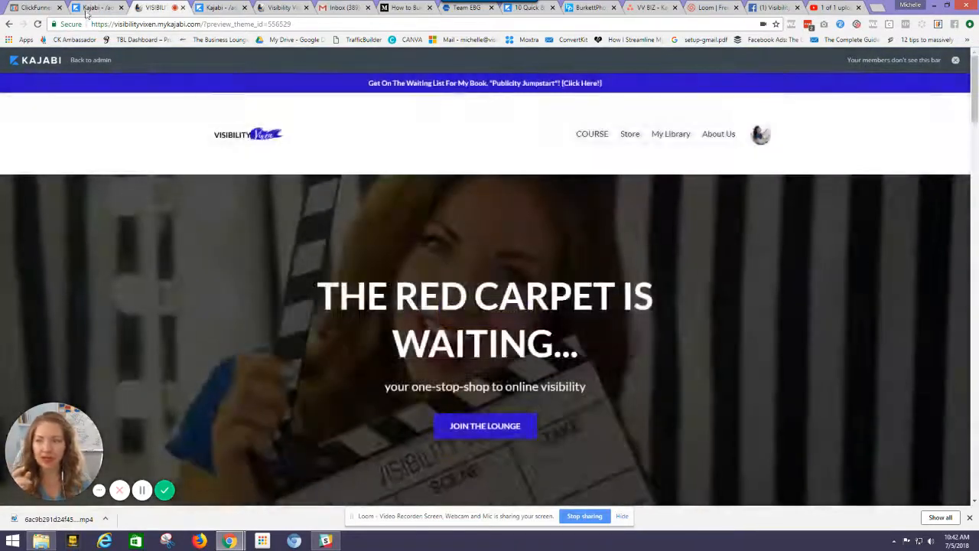
Return to the admin Website Design page and show the Navigation Menus (Footer, Main Menu)
{"action": "left_click", "coordinate": [100, 8]}
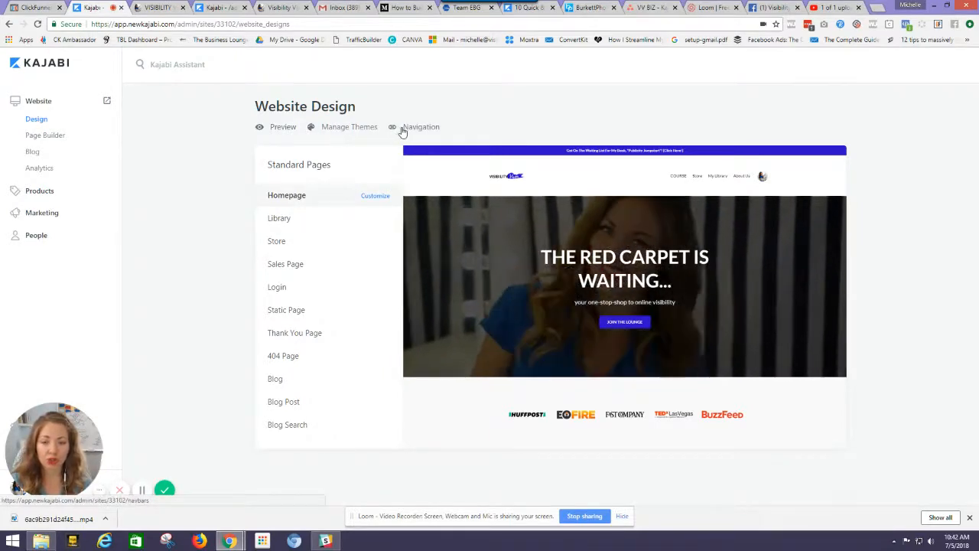
{"action": "left_click", "coordinate": [349, 126]}
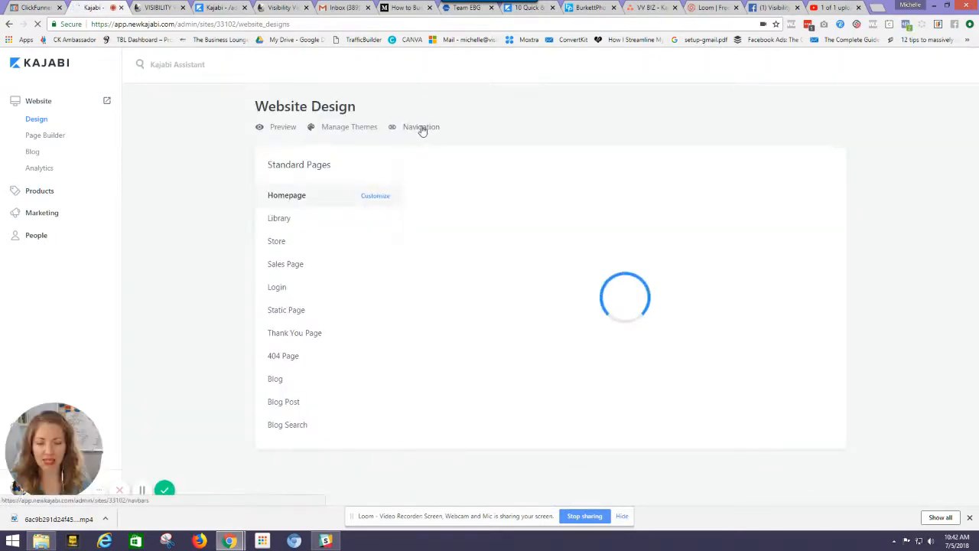
{"action": "left_click", "coordinate": [420, 127]}
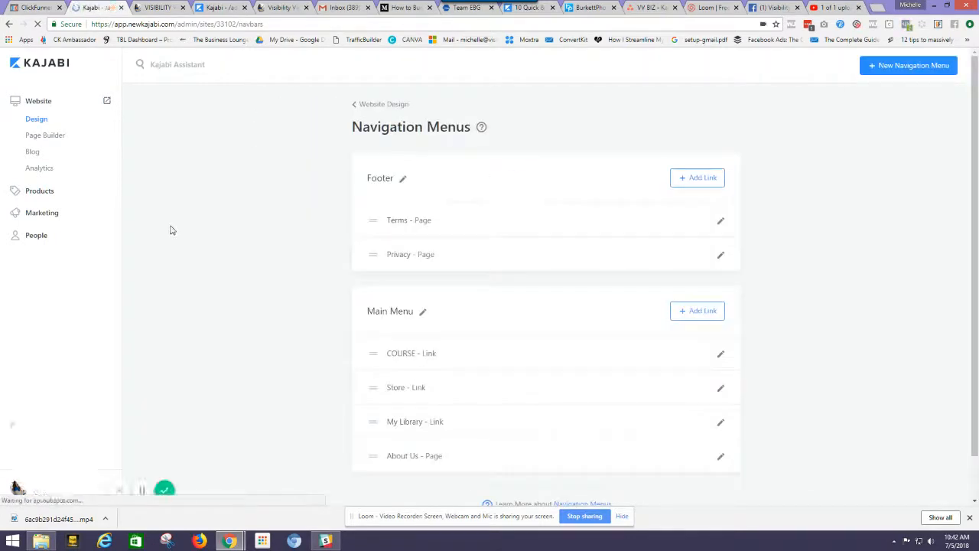
{"action": "mouse_move", "coordinate": [321, 296]}
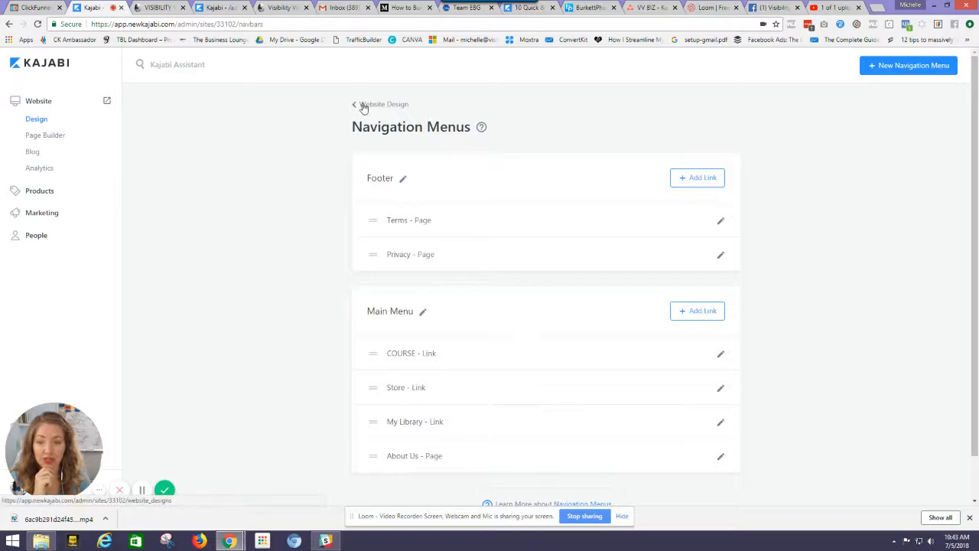
From Website Design, customize the Homepage so the theme editor shows its section list
{"action": "left_click", "coordinate": [355, 104]}
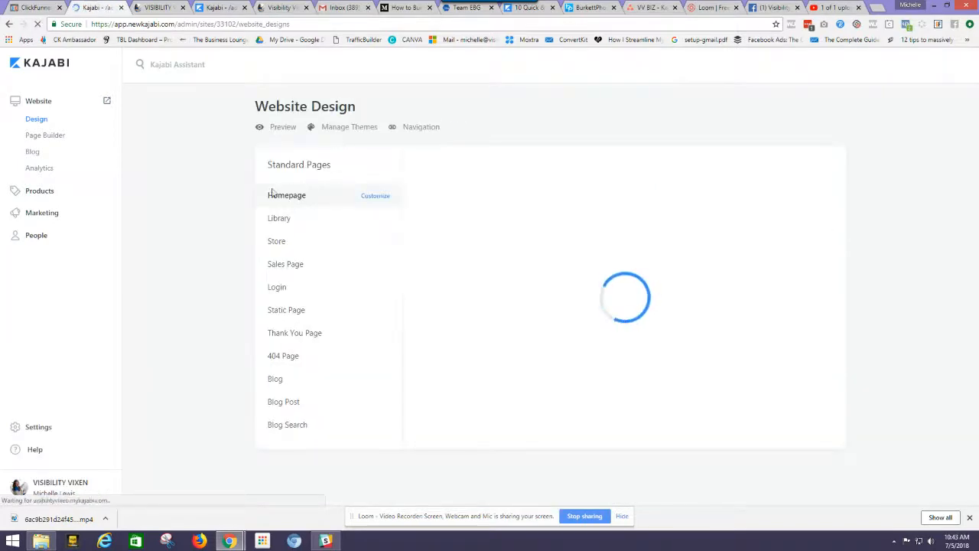
{"action": "left_click", "coordinate": [375, 196]}
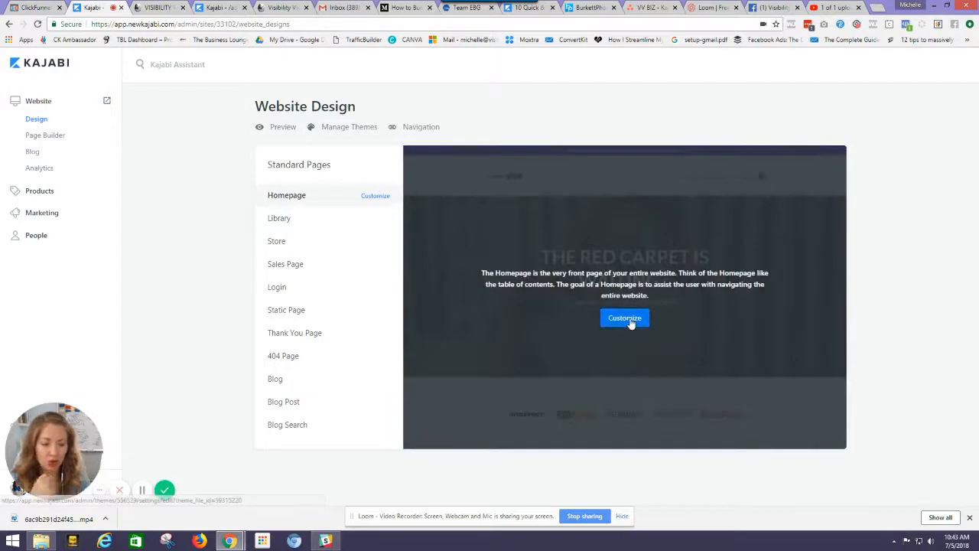
{"action": "left_click", "coordinate": [624, 317]}
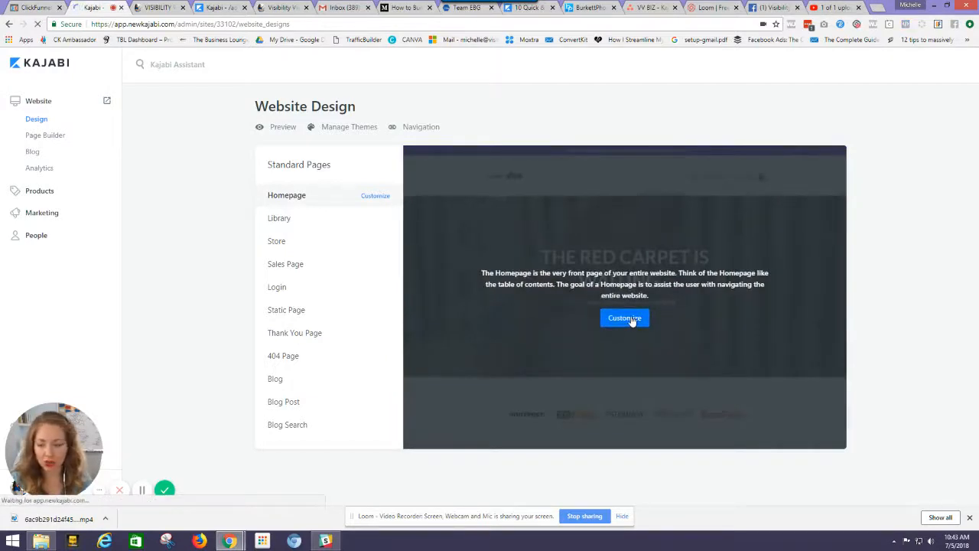
{"action": "left_click", "coordinate": [624, 318]}
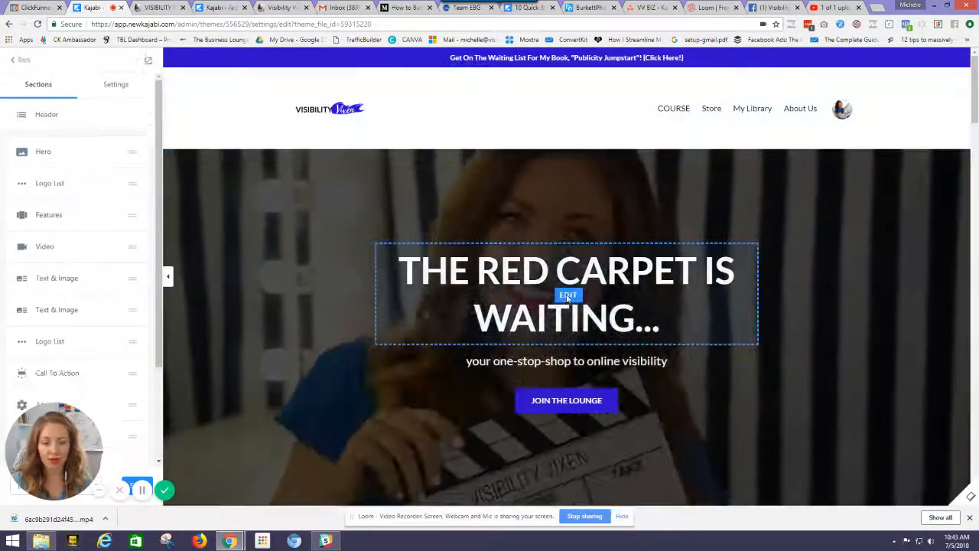
{"action": "left_click", "coordinate": [566, 294]}
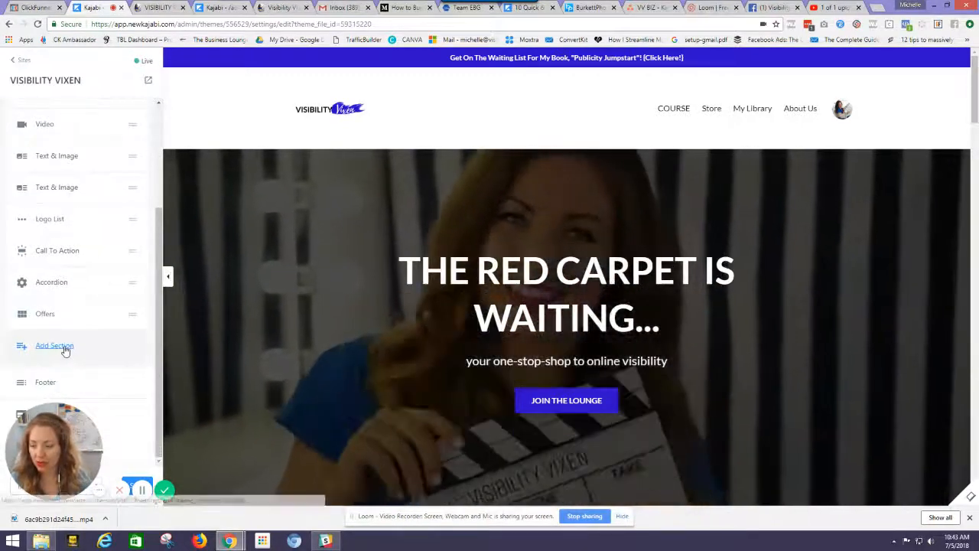
{"action": "left_click", "coordinate": [55, 346]}
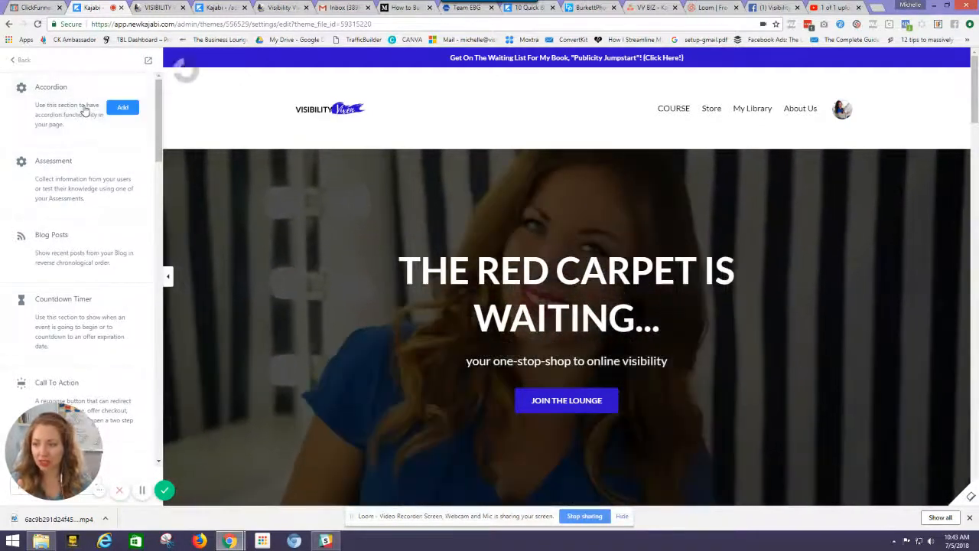
{"action": "scroll", "scroll_direction": "down", "scroll_amount": 3}
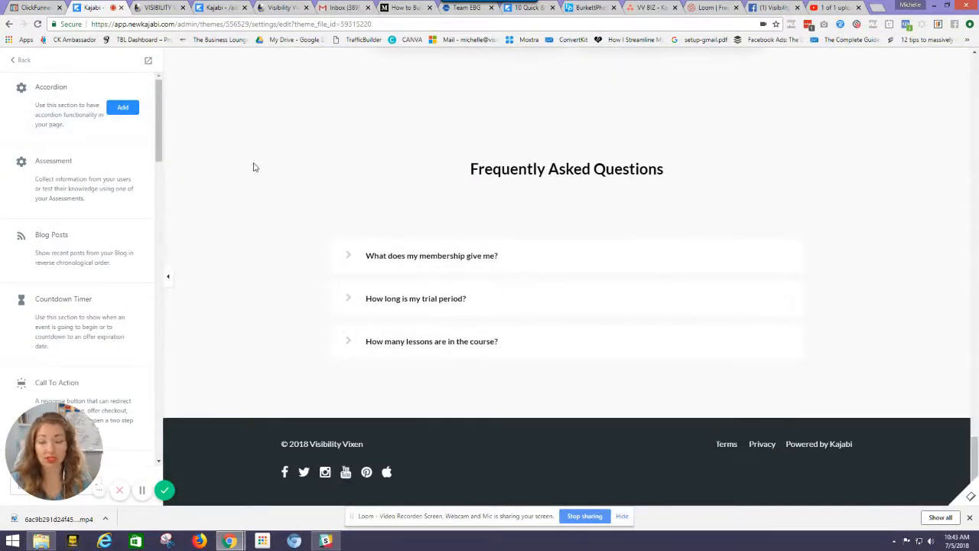
{"action": "mouse_move", "coordinate": [78, 186]}
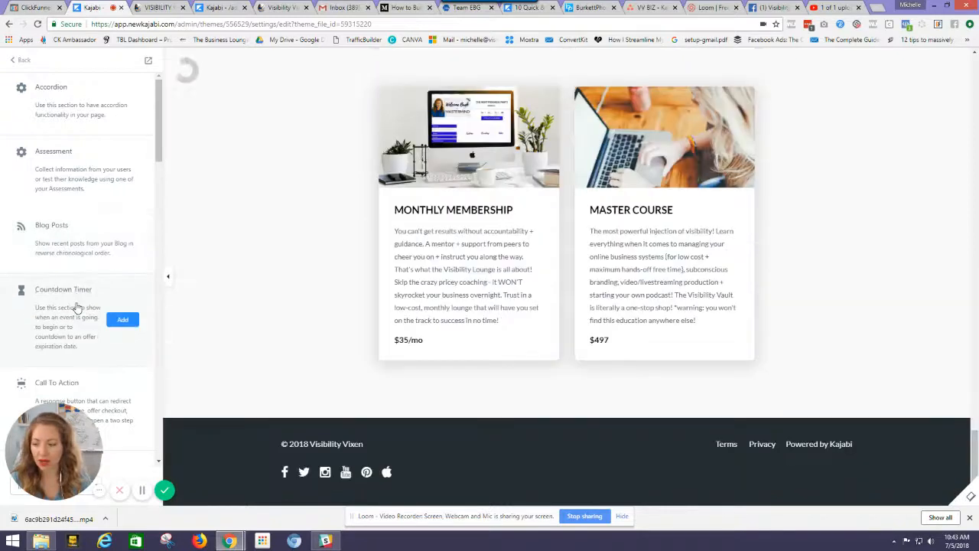
{"action": "scroll", "scroll_direction": "down", "scroll_amount": 3}
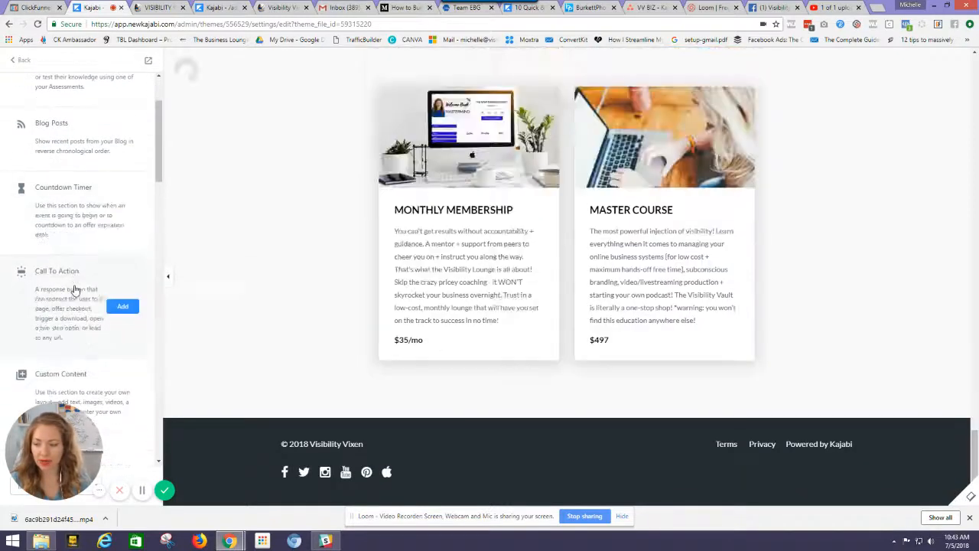
{"action": "left_click", "coordinate": [123, 306]}
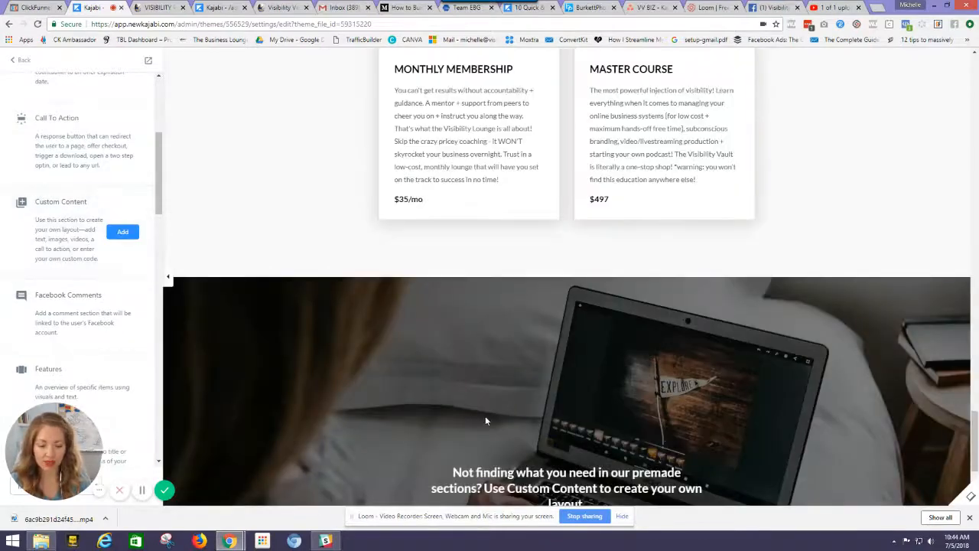
{"action": "scroll", "scroll_direction": "down", "scroll_amount": 3}
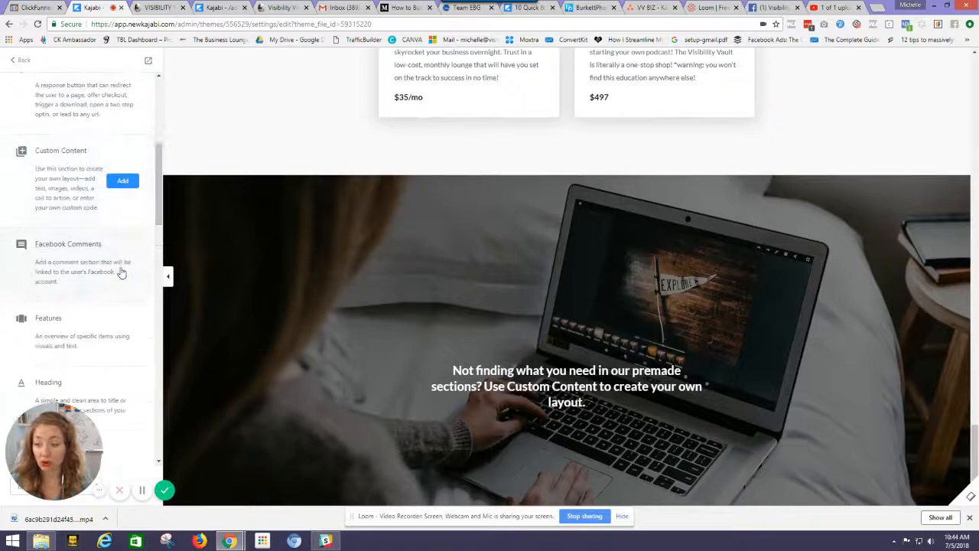
{"action": "scroll", "scroll_direction": "down", "scroll_amount": 3}
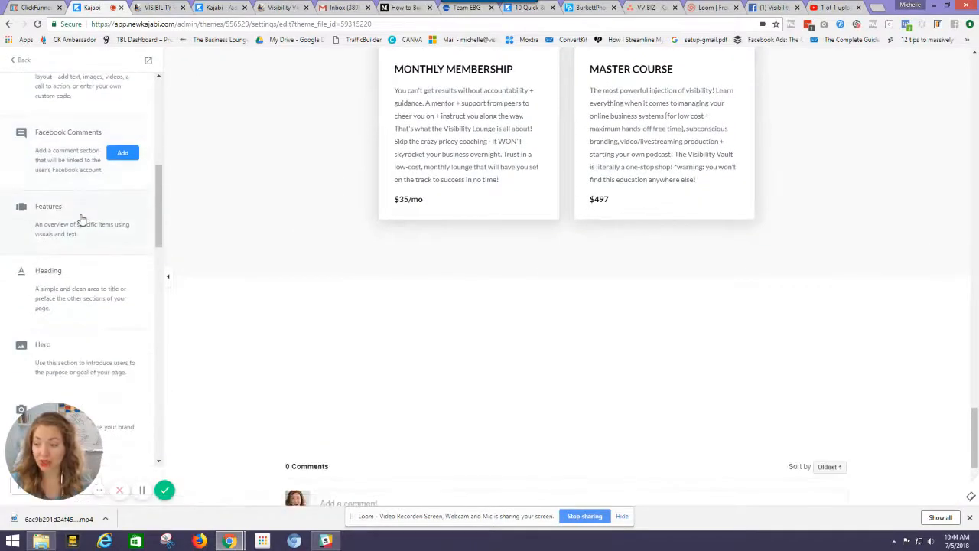
{"action": "left_click", "coordinate": [123, 220]}
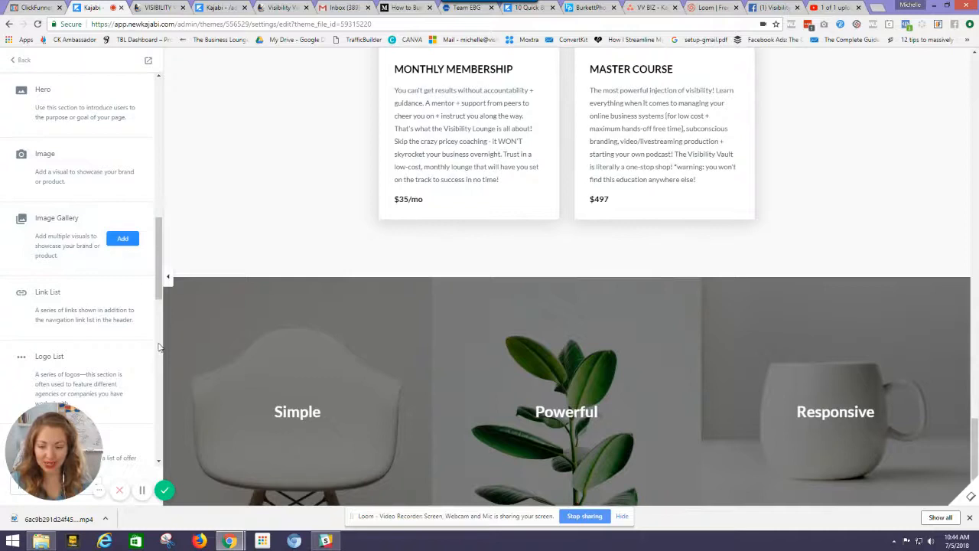
{"action": "scroll", "scroll_direction": "down", "scroll_amount": 3}
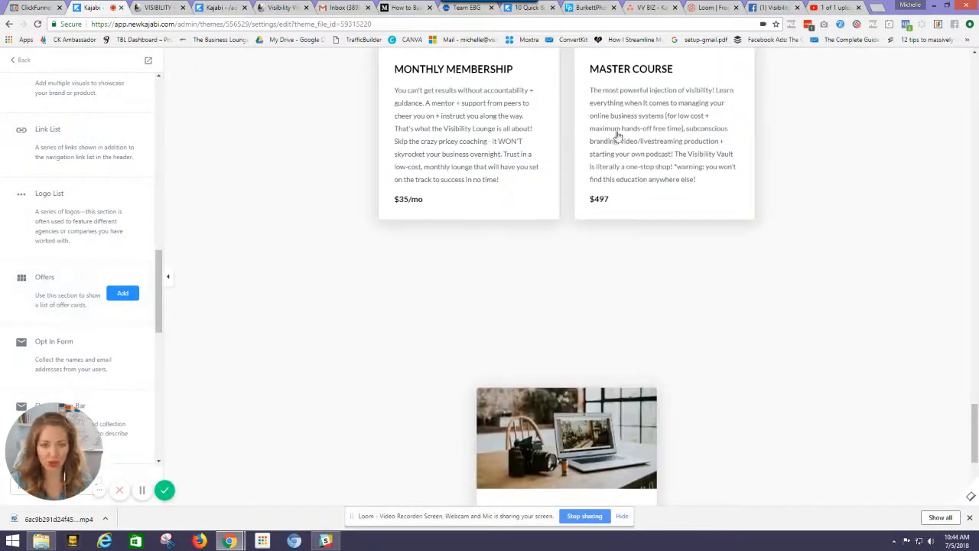
{"action": "scroll", "scroll_direction": "down", "scroll_amount": 3}
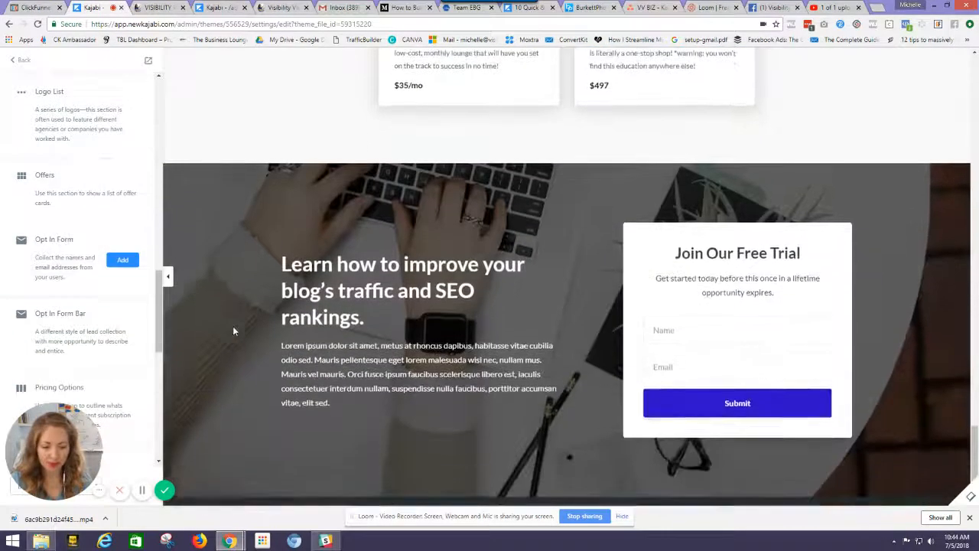
{"action": "scroll", "scroll_direction": "down", "scroll_amount": 3}
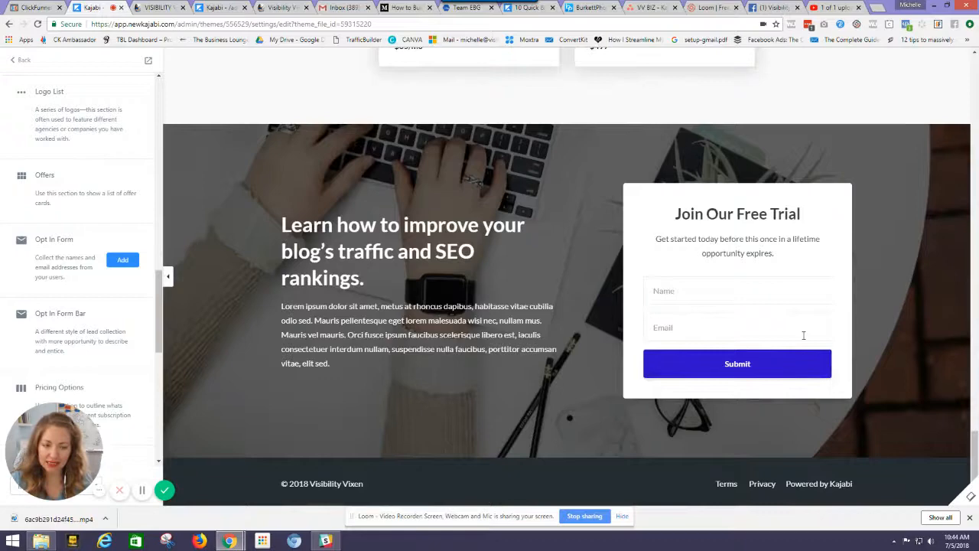
{"action": "mouse_move", "coordinate": [447, 272]}
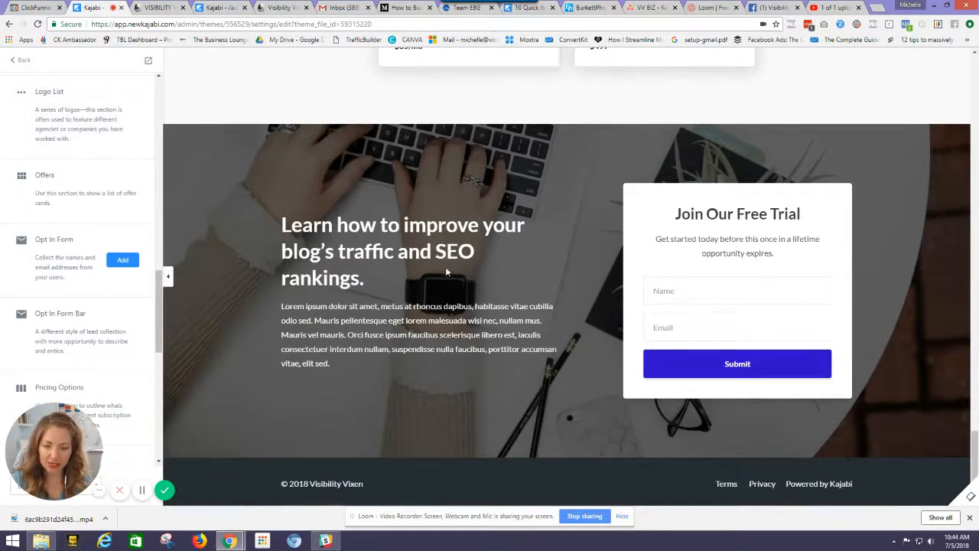
{"action": "mouse_move", "coordinate": [75, 340]}
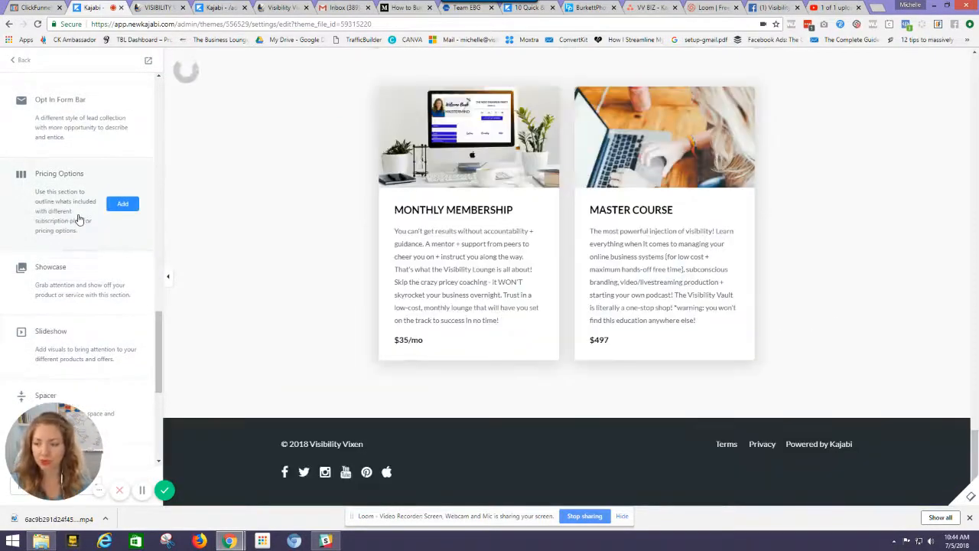
{"action": "left_click", "coordinate": [123, 204]}
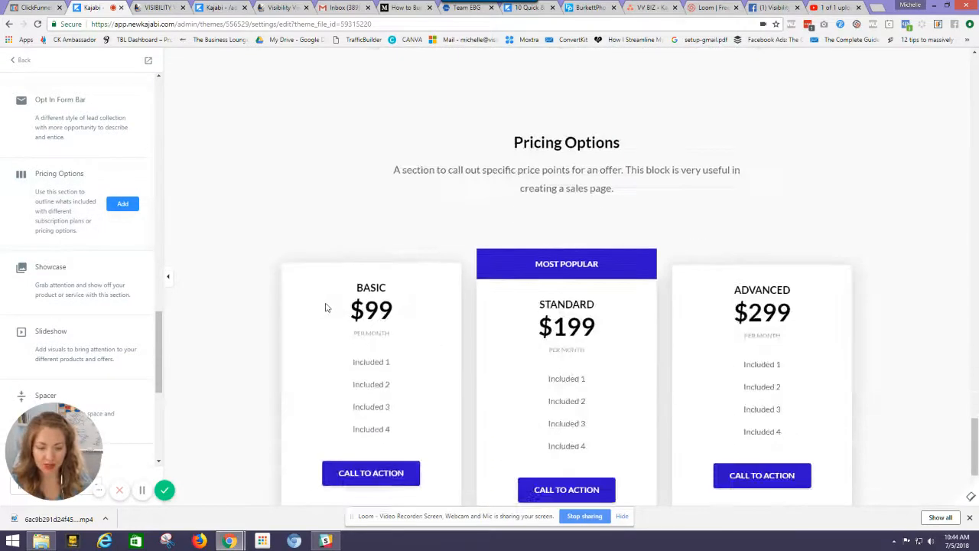
{"action": "scroll", "scroll_direction": "down", "scroll_amount": 3}
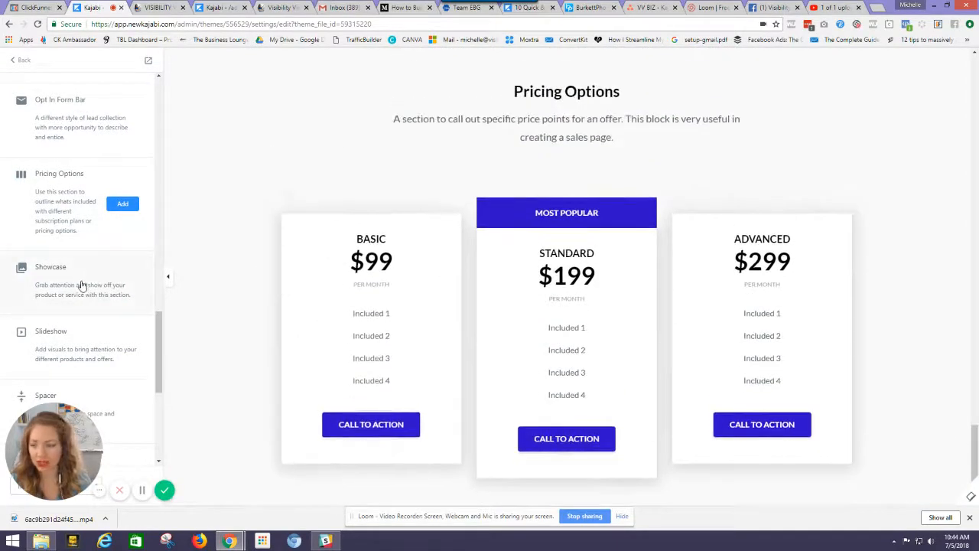
{"action": "scroll", "scroll_direction": "down", "scroll_amount": 3}
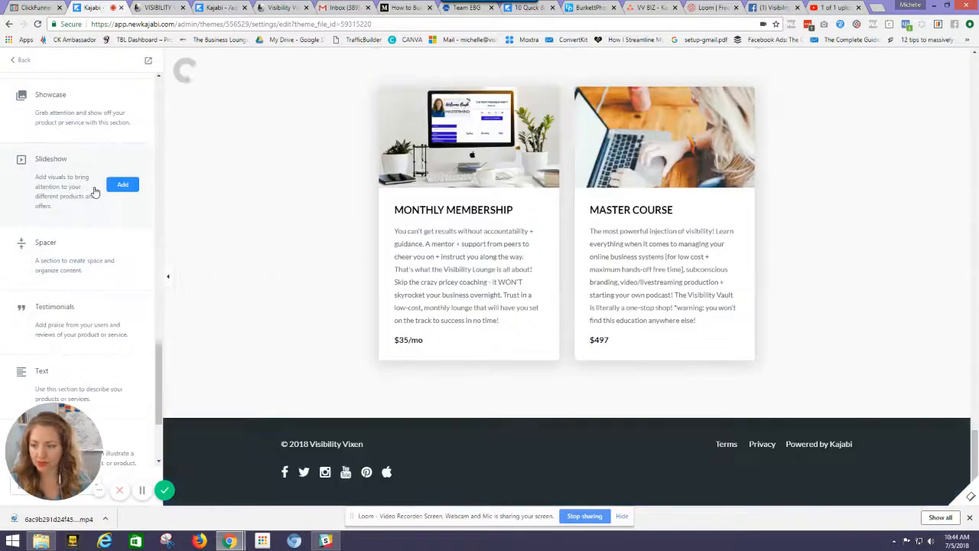
{"action": "left_click", "coordinate": [122, 184]}
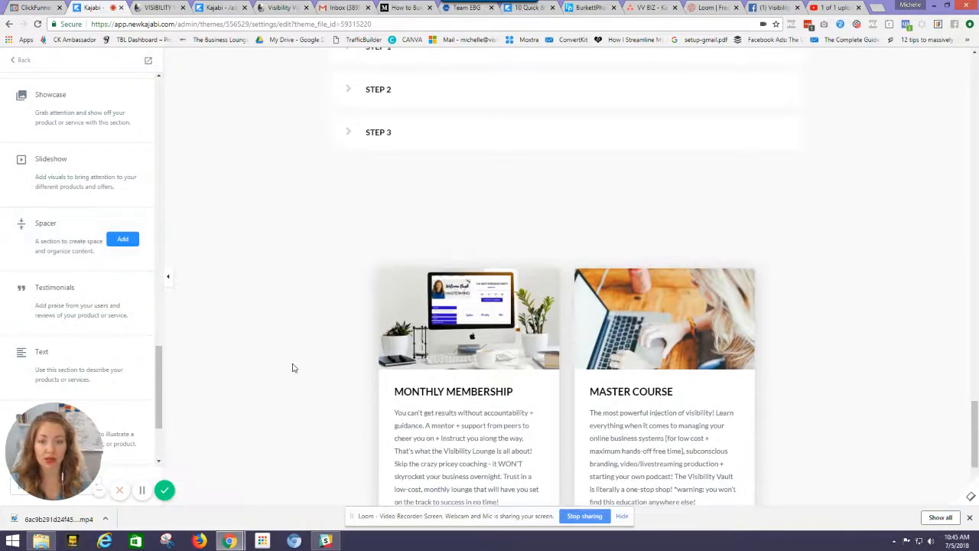
{"action": "mouse_move", "coordinate": [419, 199]}
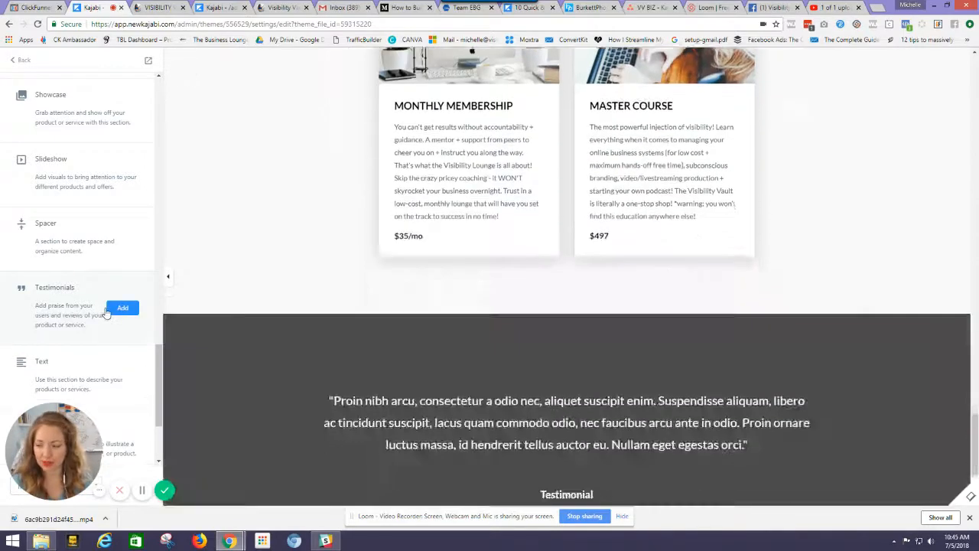
{"action": "scroll", "scroll_direction": "down", "scroll_amount": 3}
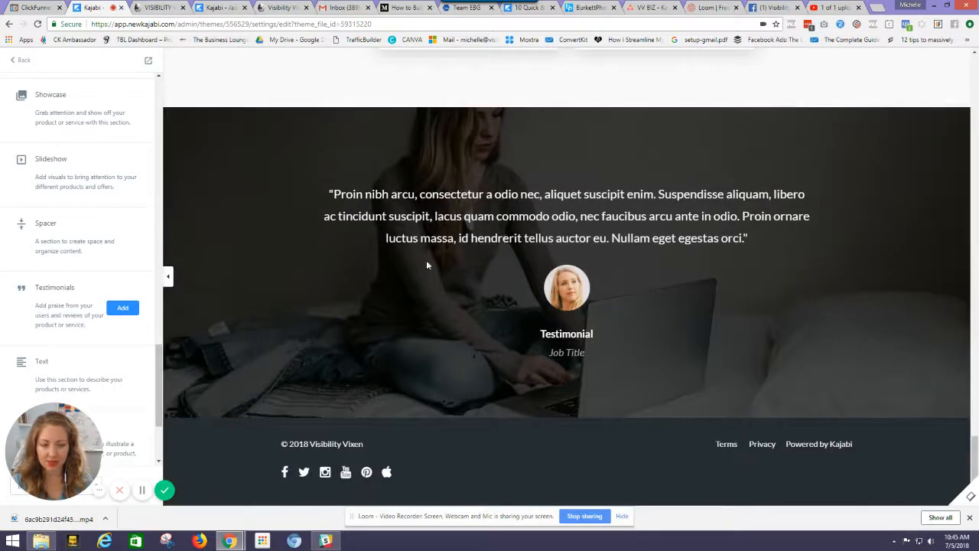
{"action": "mouse_move", "coordinate": [101, 372]}
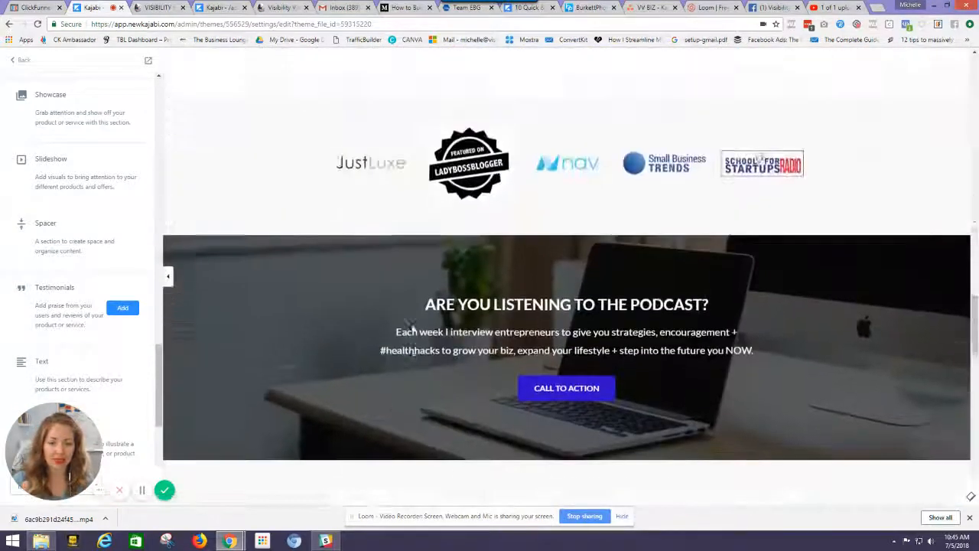
{"action": "scroll", "scroll_direction": "down", "scroll_amount": 3}
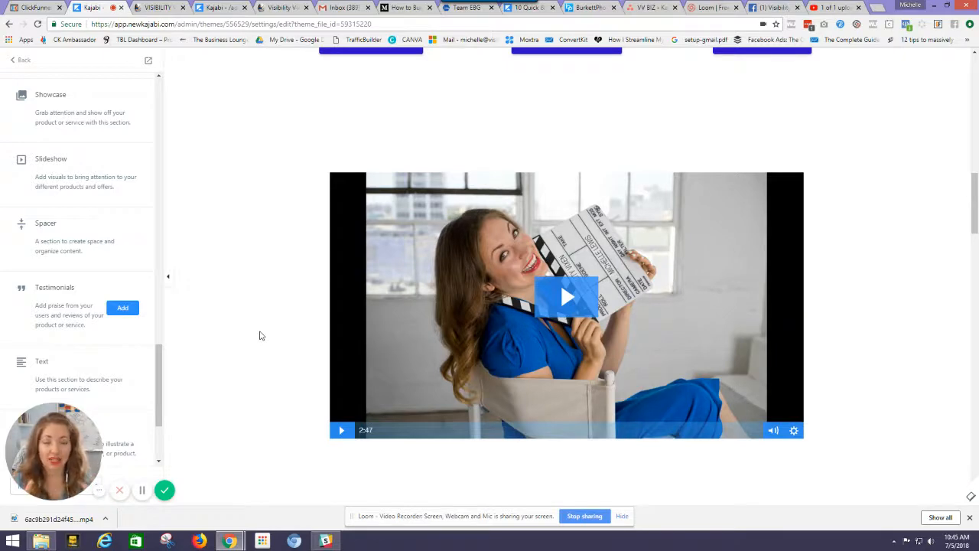
{"action": "scroll", "scroll_direction": "down", "scroll_amount": 3}
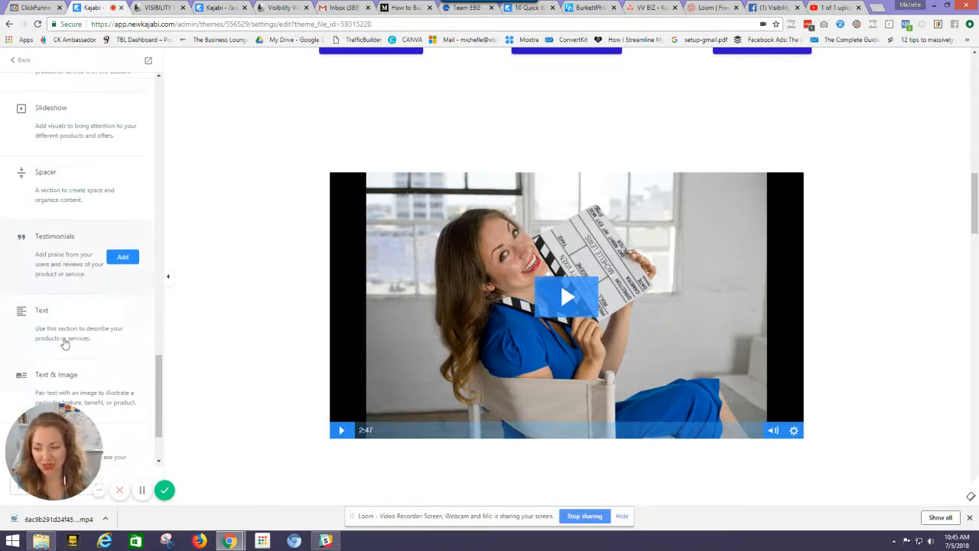
{"action": "scroll", "scroll_direction": "down", "scroll_amount": 3}
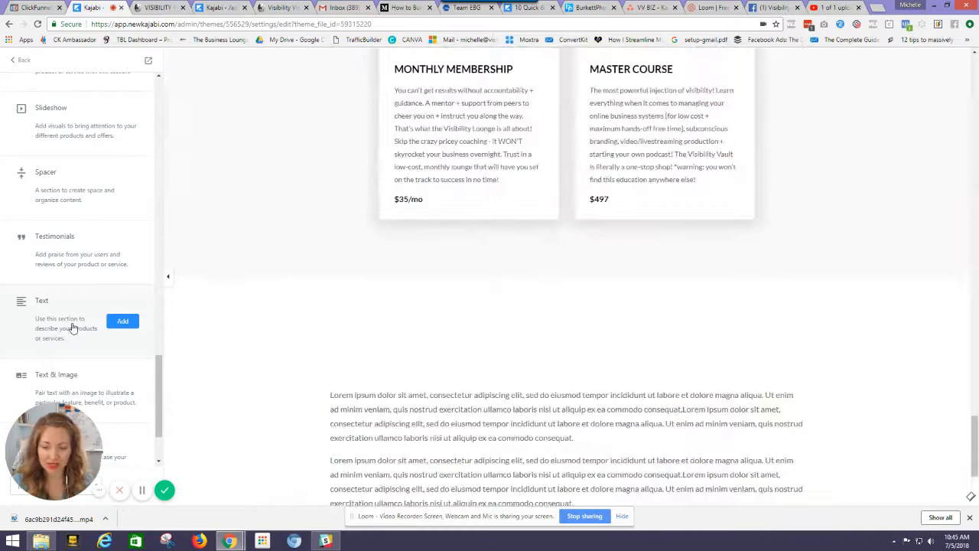
{"action": "scroll", "scroll_direction": "down", "scroll_amount": 3}
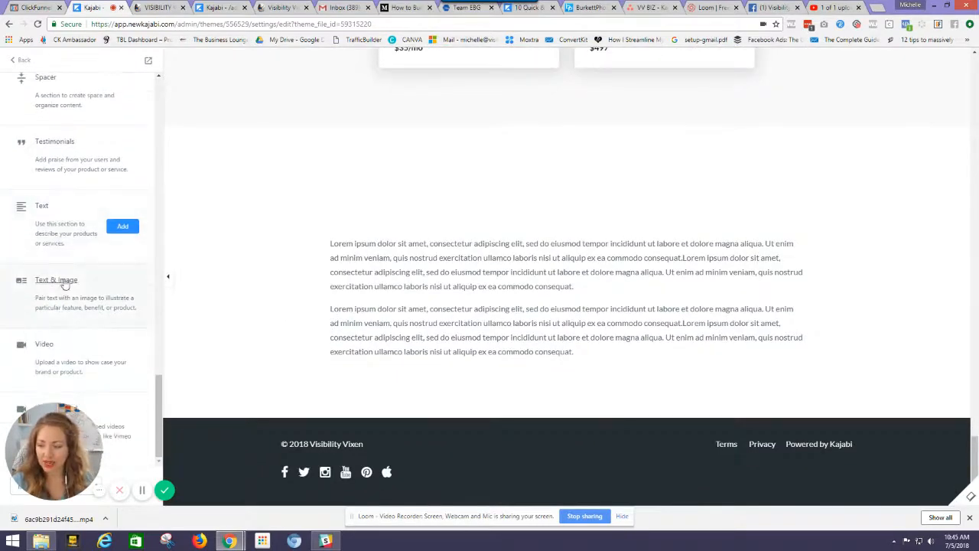
{"action": "left_click", "coordinate": [123, 295]}
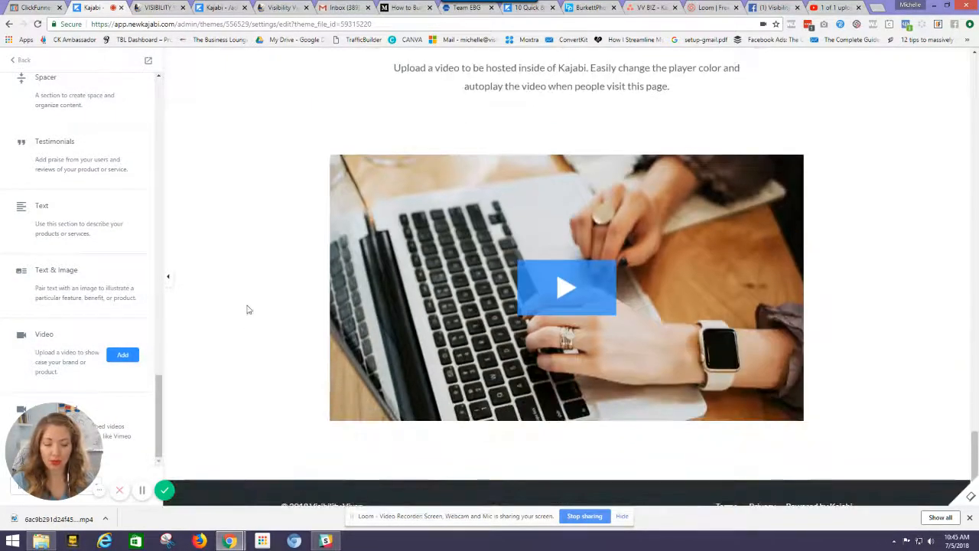
{"action": "mouse_move", "coordinate": [95, 306]}
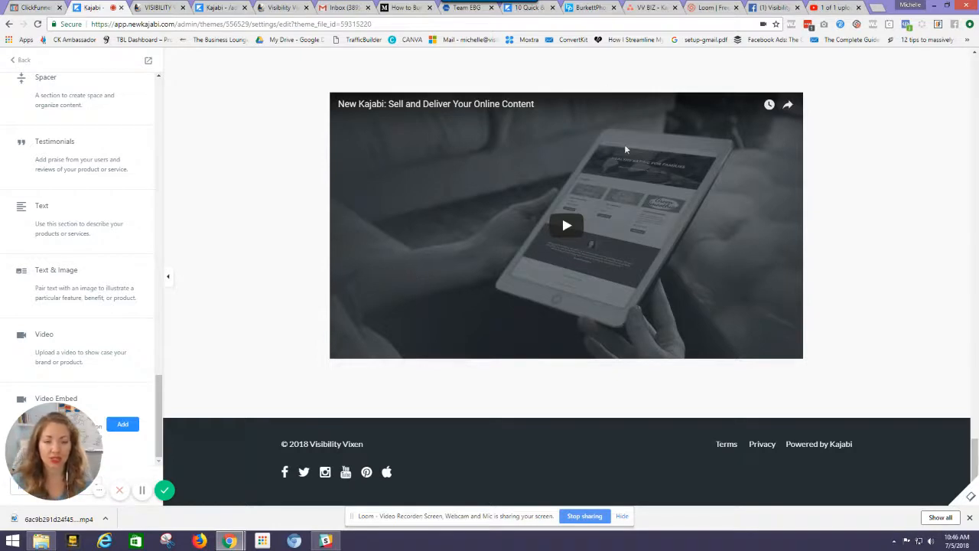
{"action": "mouse_move", "coordinate": [636, 184]}
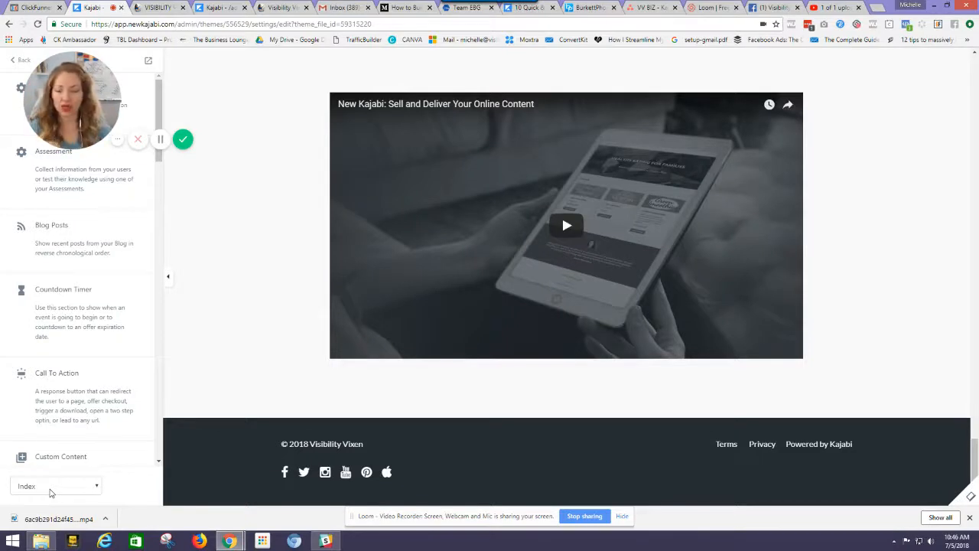
Move the Video section below Logo List and reveal the hero's JOIN THE LOUNGE CTA action choices
{"action": "left_click", "coordinate": [53, 486]}
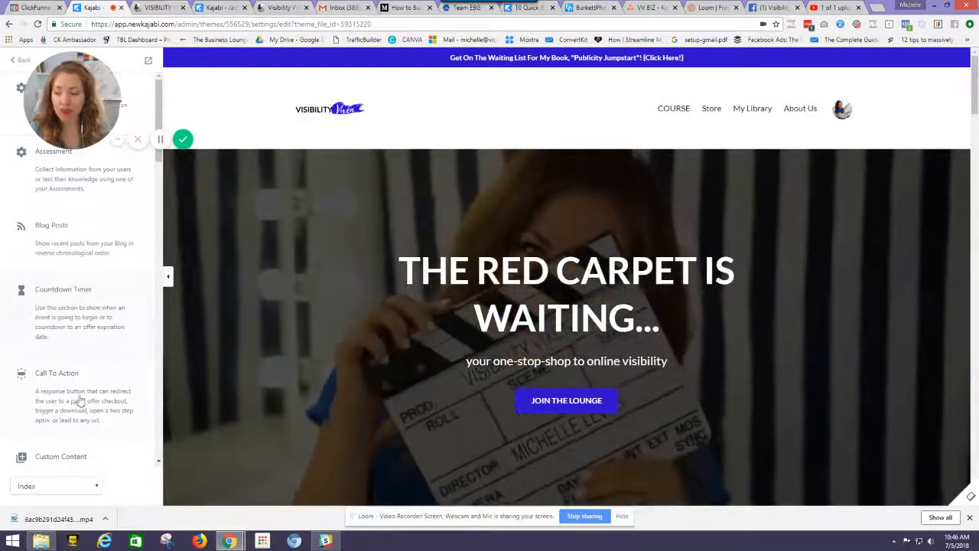
{"action": "scroll", "scroll_direction": "down", "scroll_amount": 3}
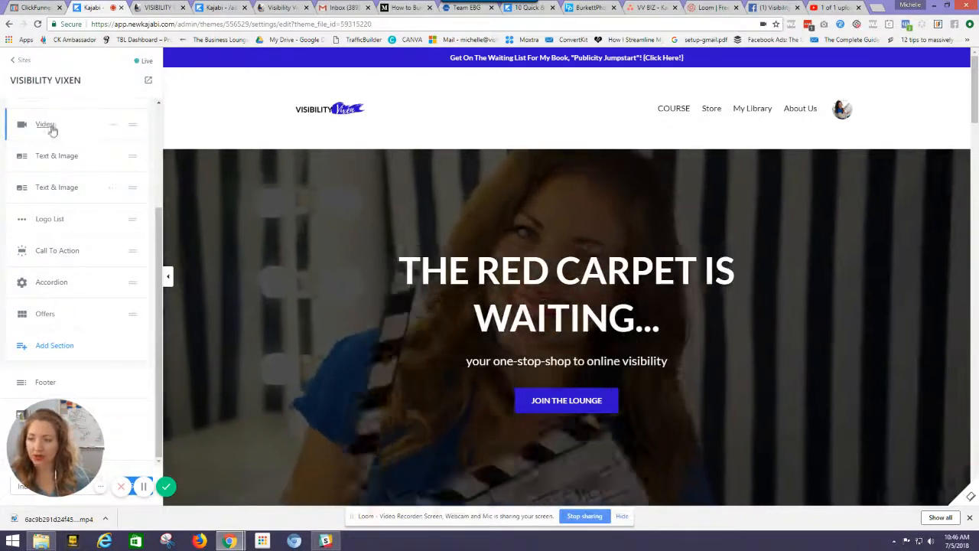
{"action": "scroll", "scroll_direction": "down", "scroll_amount": 3}
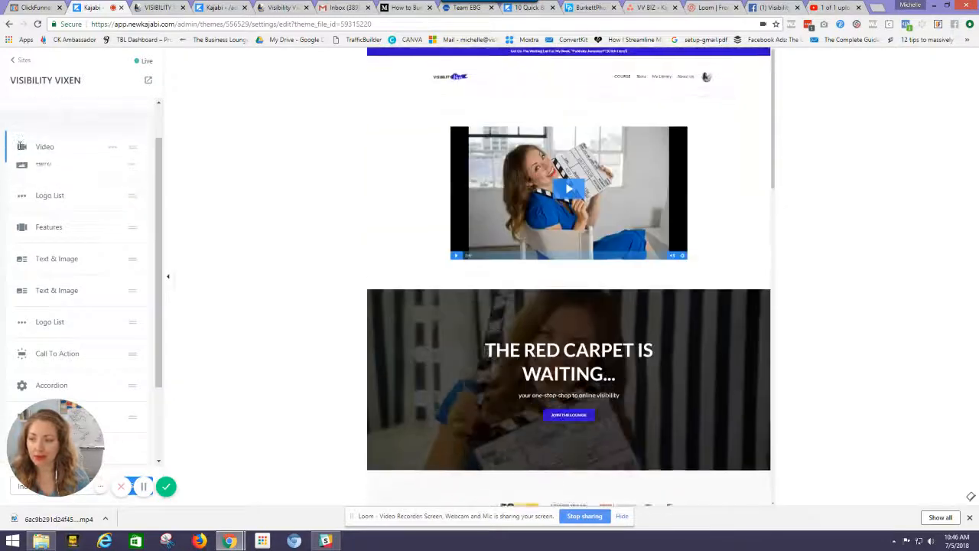
{"action": "scroll", "scroll_direction": "down", "scroll_amount": 3}
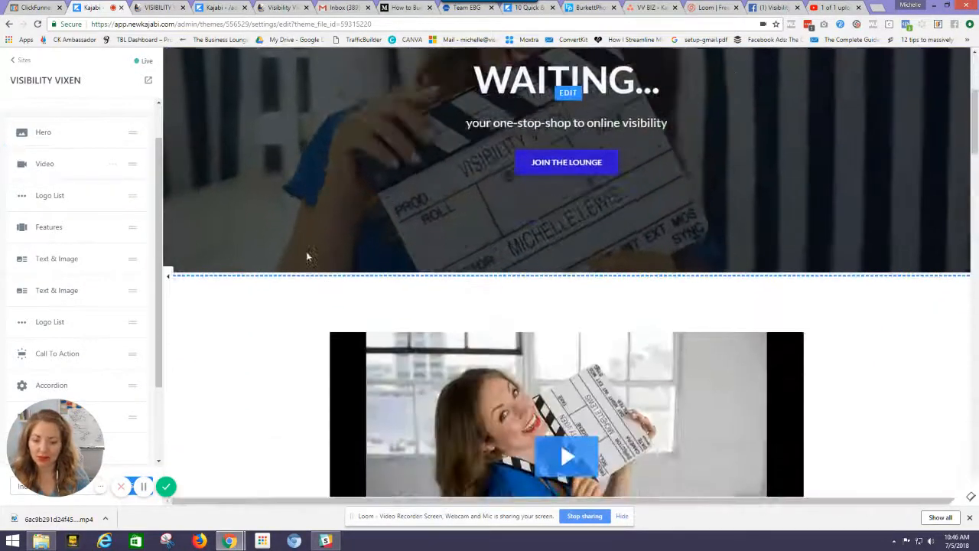
{"action": "scroll", "scroll_direction": "down", "scroll_amount": 3}
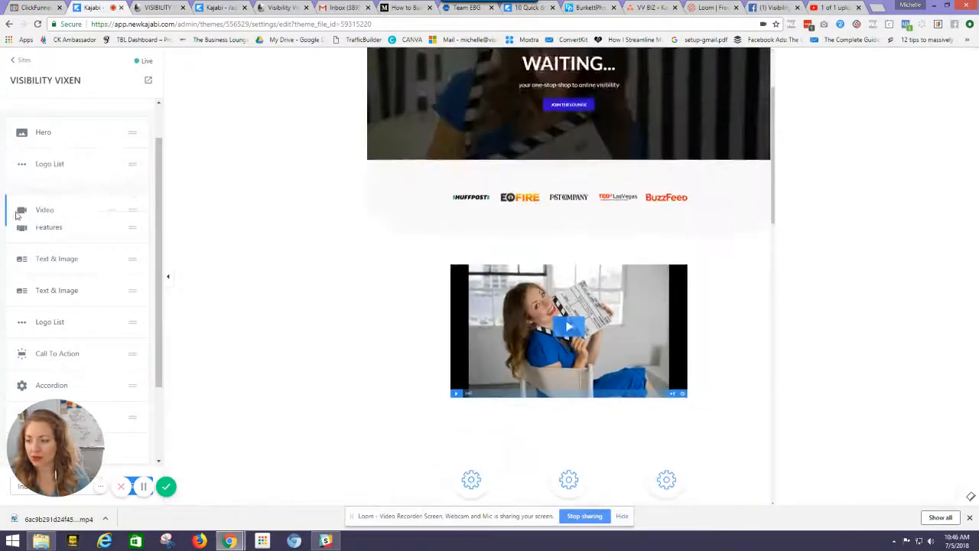
{"action": "scroll", "scroll_direction": "down", "scroll_amount": 3}
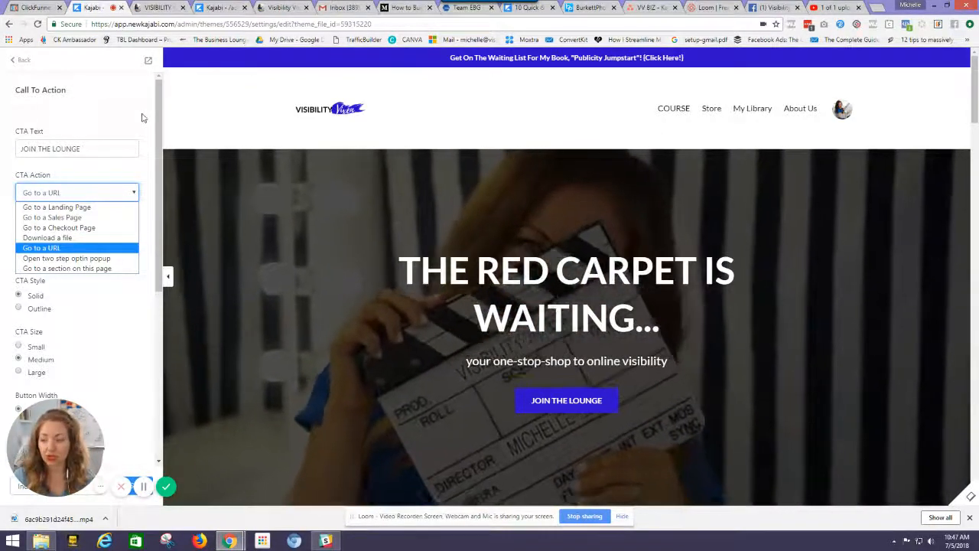
Keep the hero button on 'Go to a URL', review the Two Step Optin popup settings, and return to sections
{"action": "left_click", "coordinate": [41, 248]}
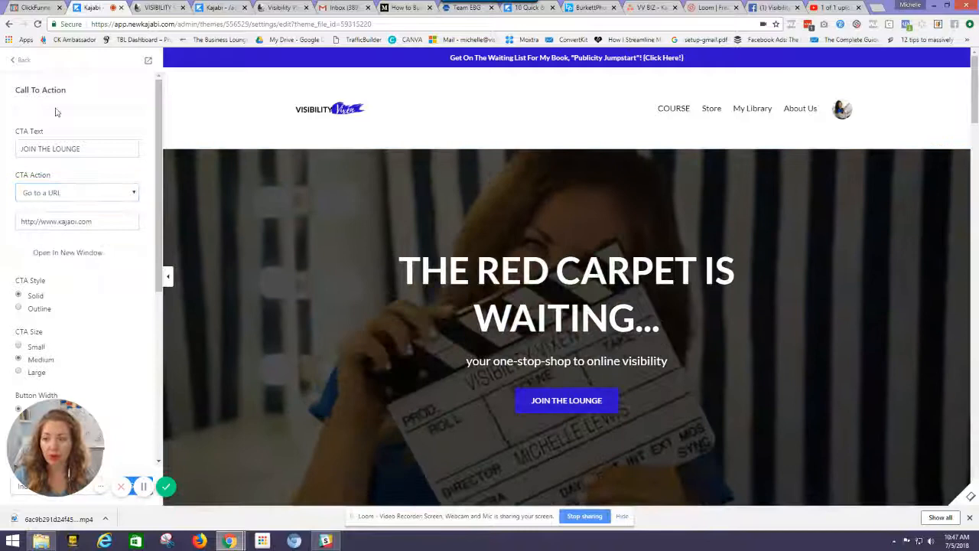
{"action": "left_click", "coordinate": [24, 60]}
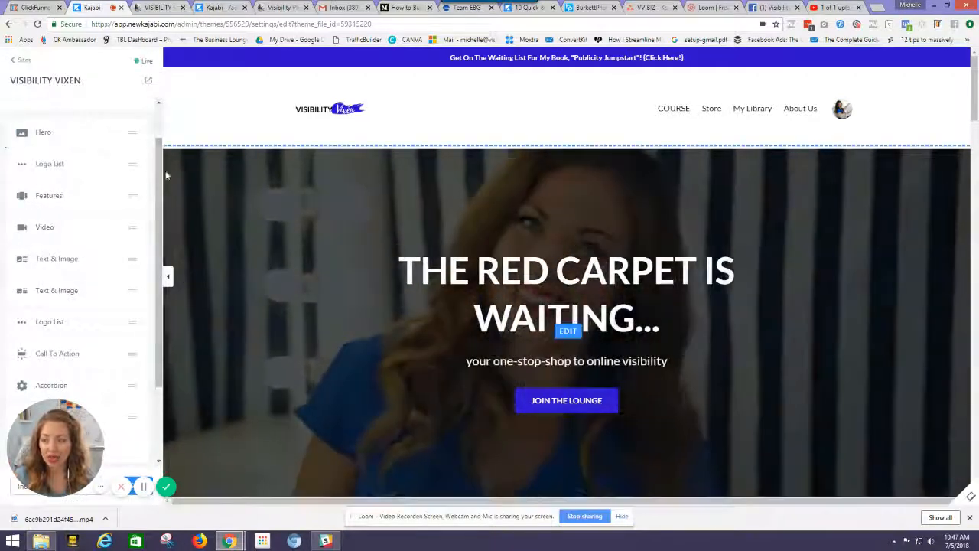
{"action": "scroll", "scroll_direction": "down", "scroll_amount": 3}
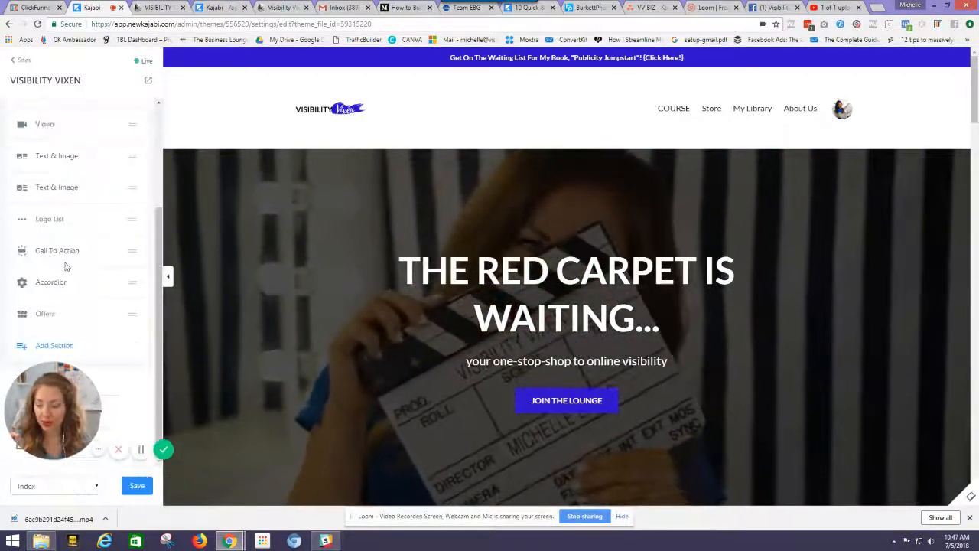
{"action": "scroll", "scroll_direction": "down", "scroll_amount": 3}
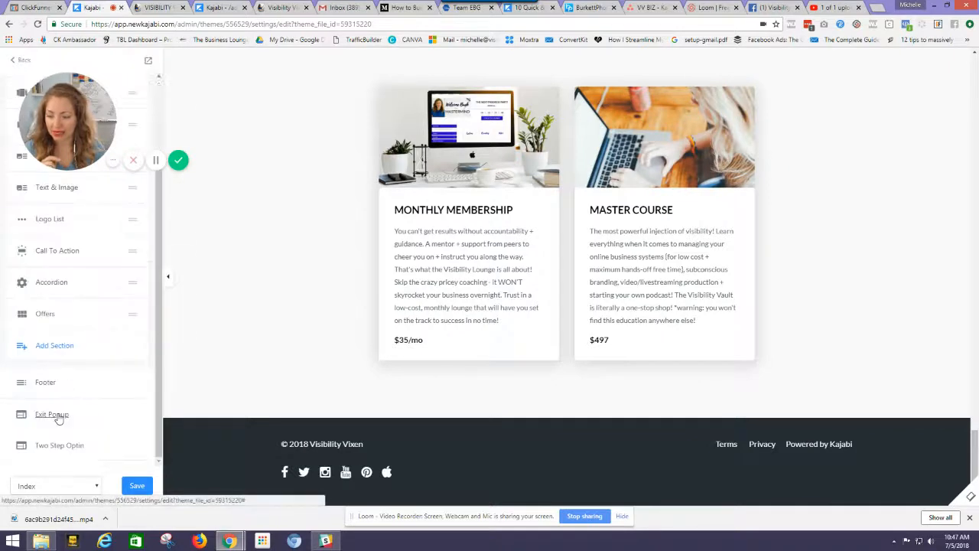
{"action": "left_click", "coordinate": [52, 415]}
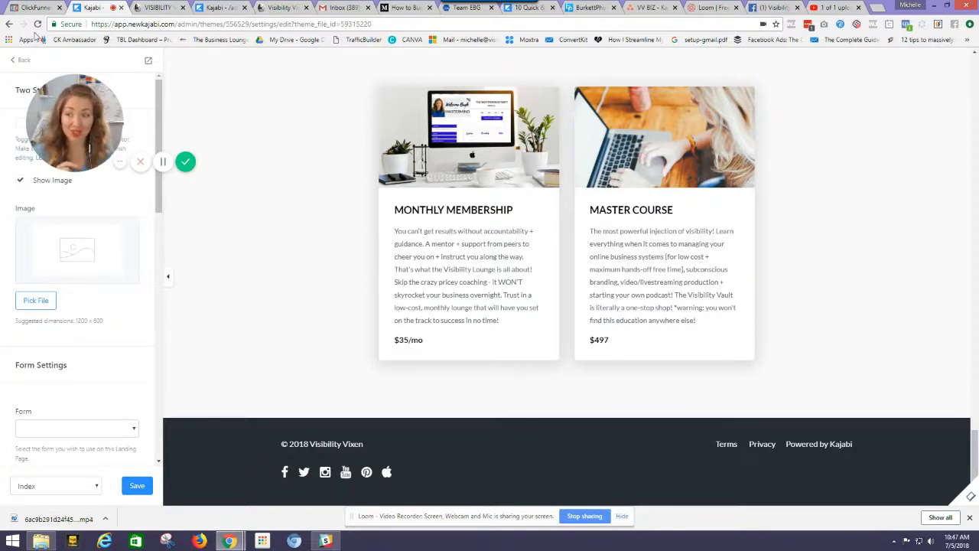
{"action": "left_click", "coordinate": [27, 60]}
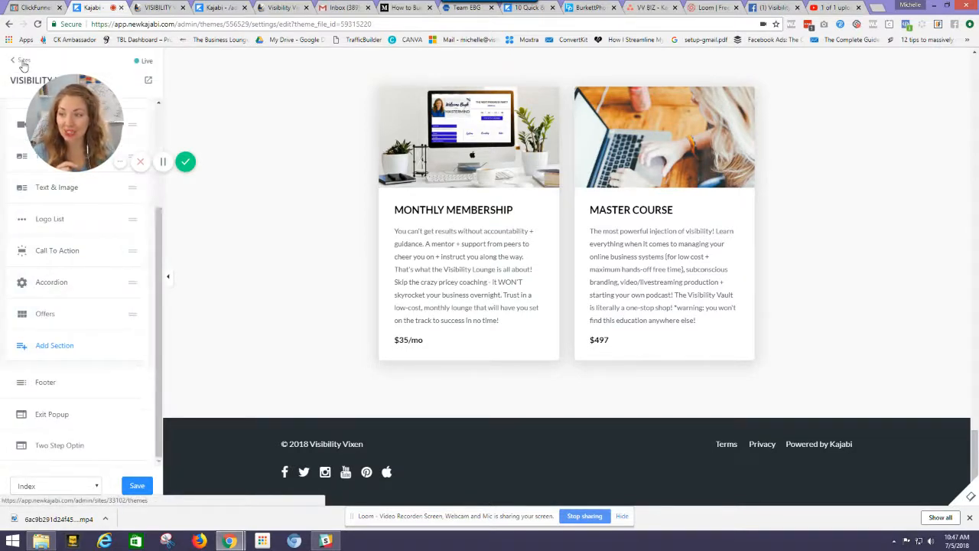
Exit the editor, go to Manage Themes, and customize the Premier Site theme again
{"action": "left_click", "coordinate": [24, 62]}
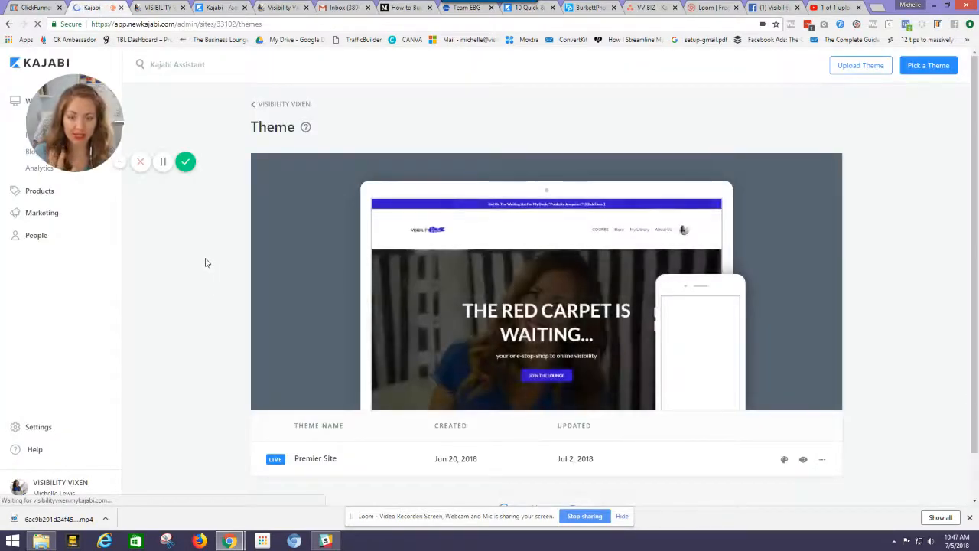
{"action": "mouse_move", "coordinate": [507, 286]}
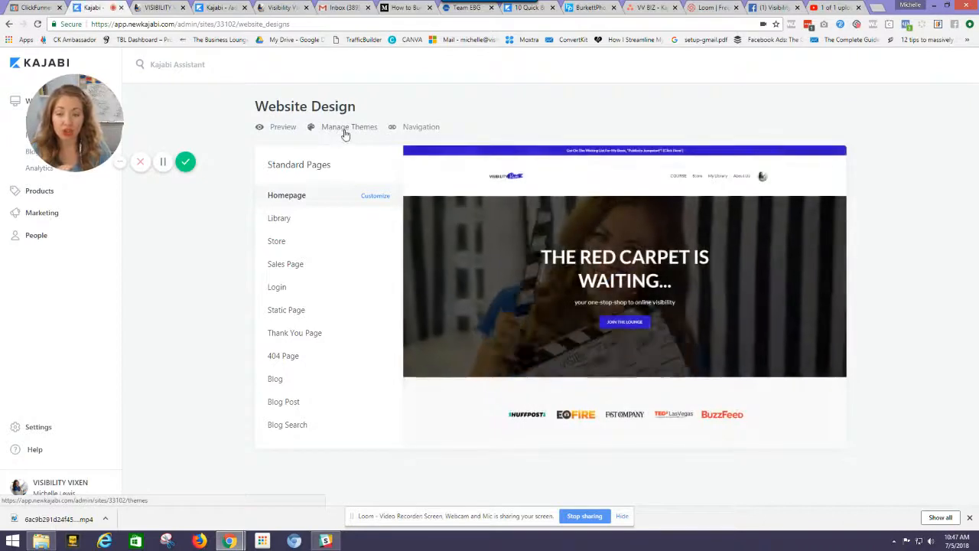
{"action": "left_click", "coordinate": [348, 125]}
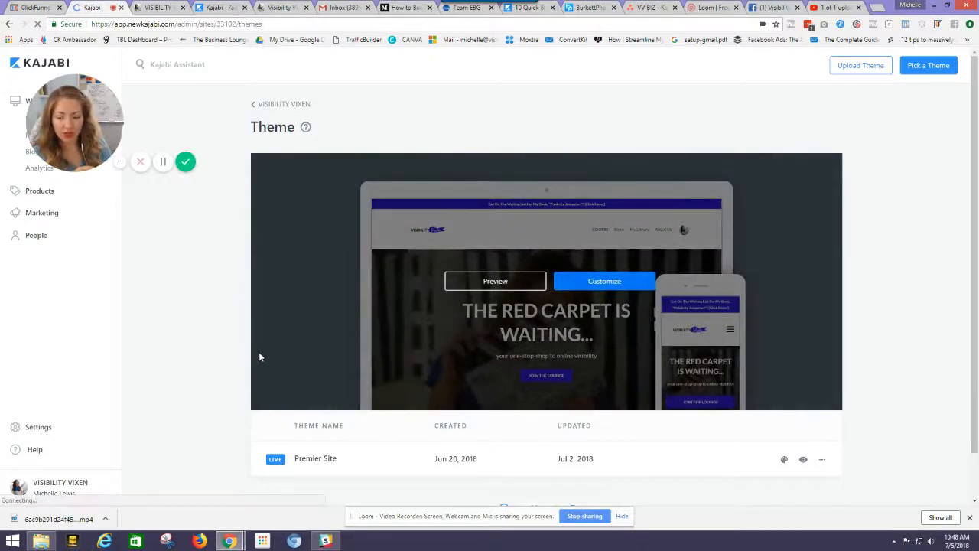
{"action": "left_click", "coordinate": [603, 282]}
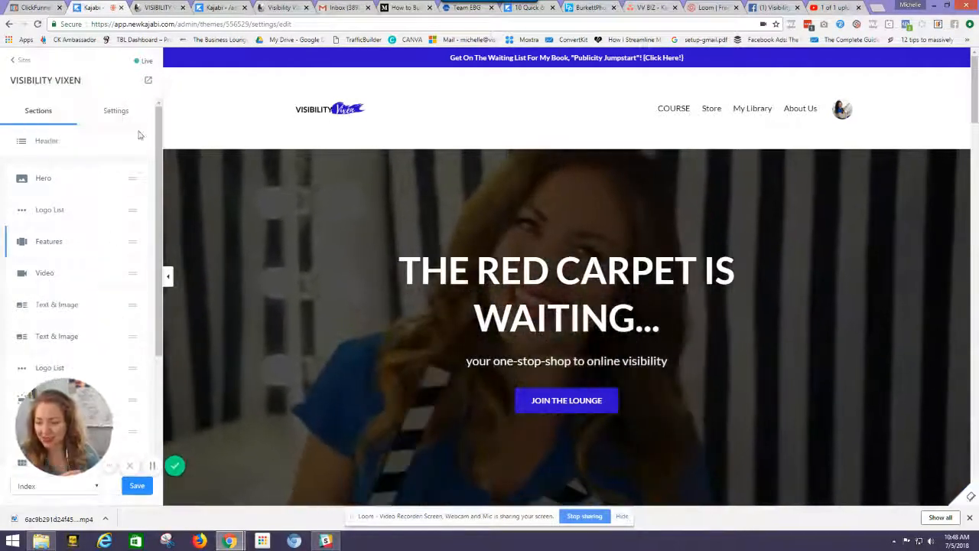
Browse the theme's global Settings including Favicon, then show Message Colors (Success, Info, Warning, Danger)
{"action": "left_click", "coordinate": [116, 110]}
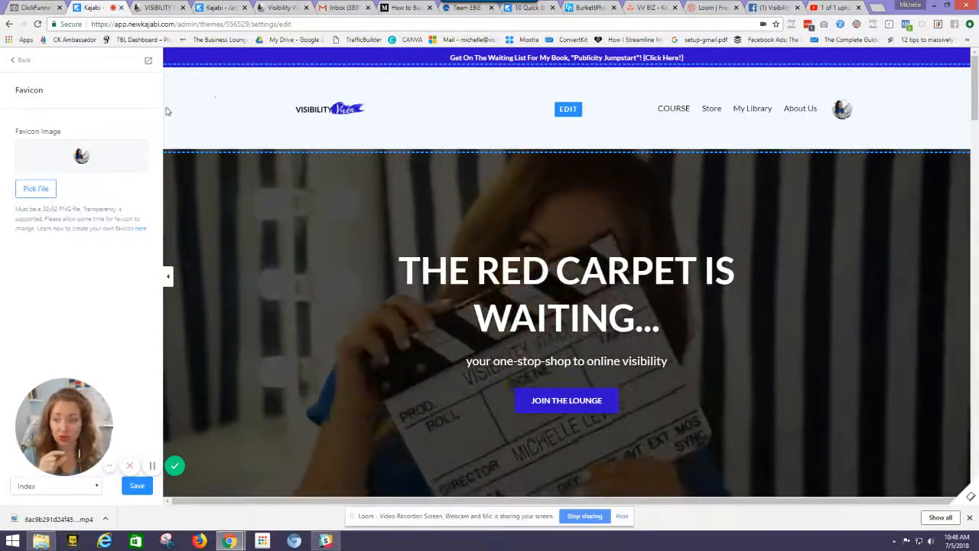
{"action": "left_click", "coordinate": [25, 60]}
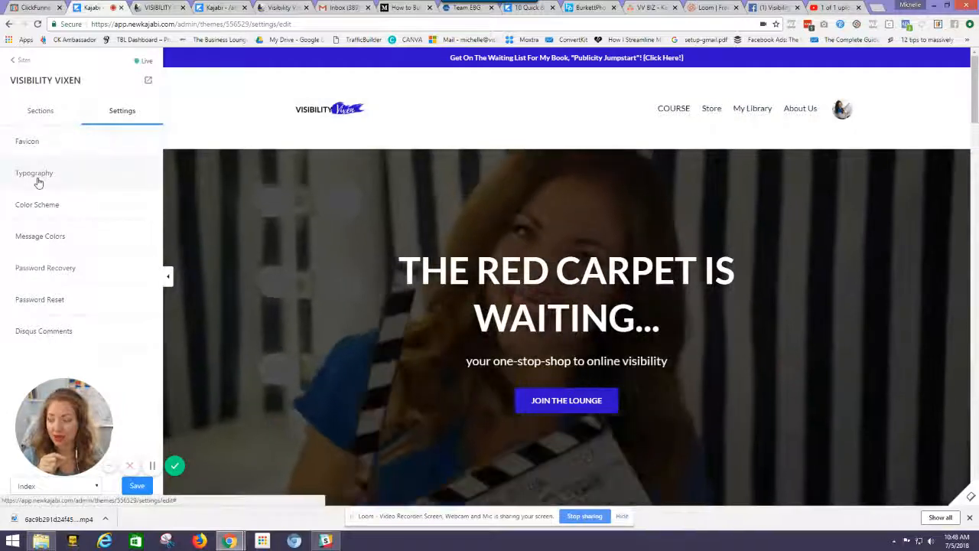
{"action": "left_click", "coordinate": [33, 172]}
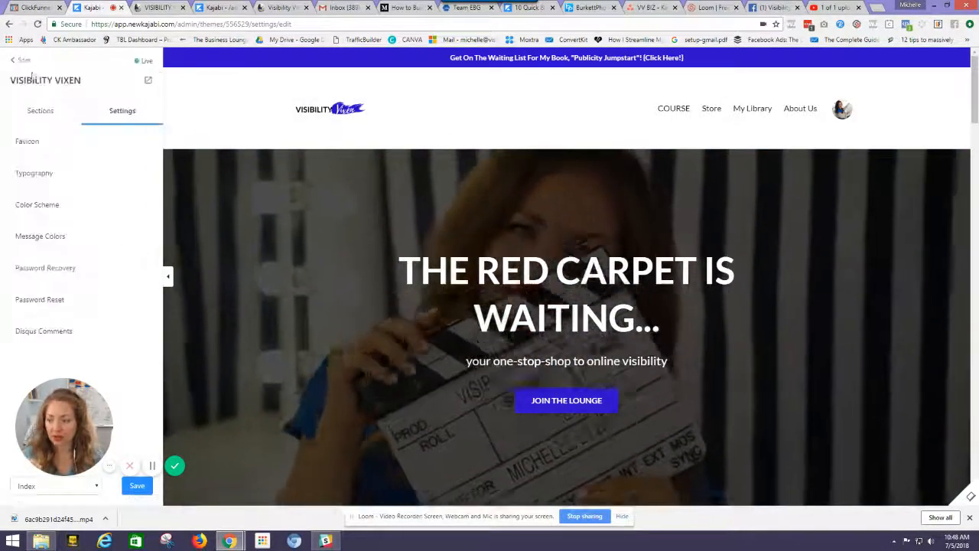
{"action": "left_click", "coordinate": [40, 236]}
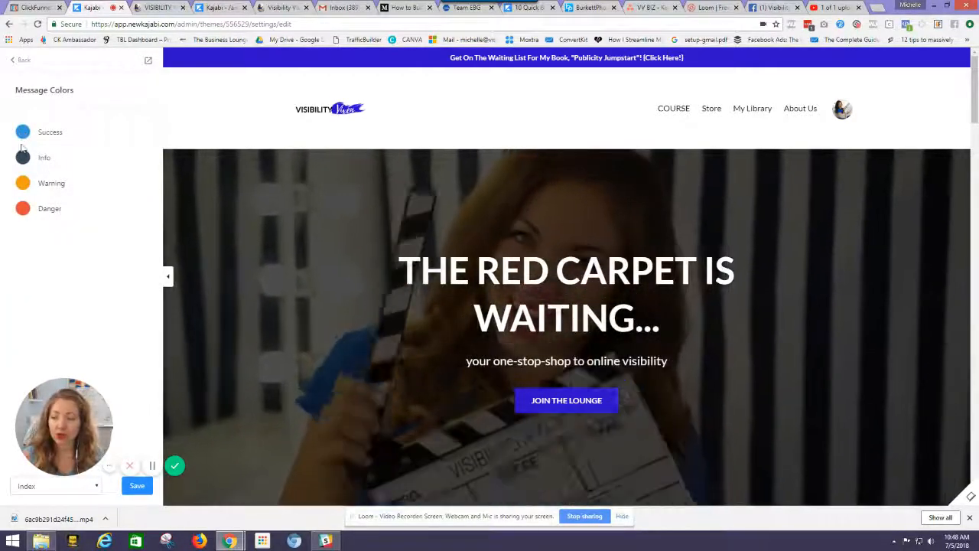
Pick a red colour for Danger messages and return to the theme settings list
{"action": "left_click", "coordinate": [22, 208]}
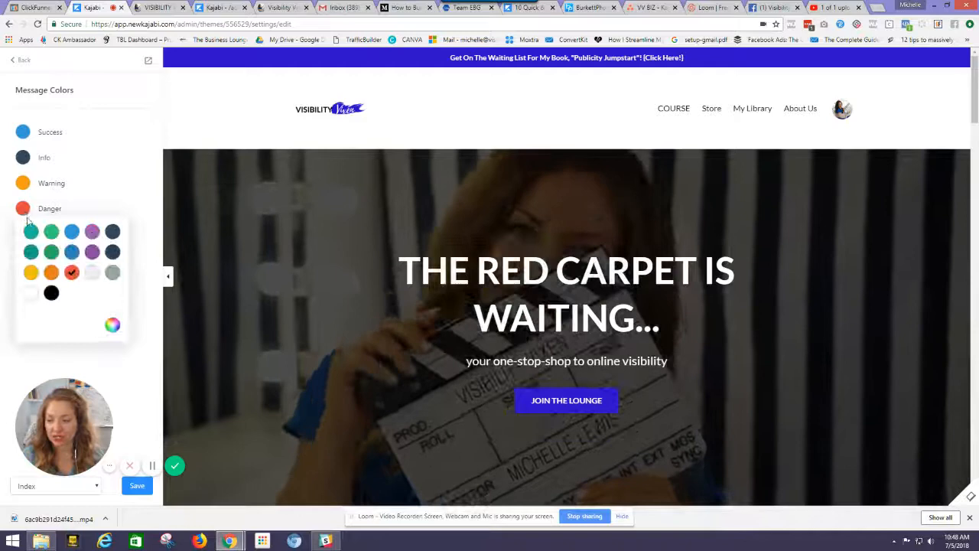
{"action": "left_click", "coordinate": [113, 325]}
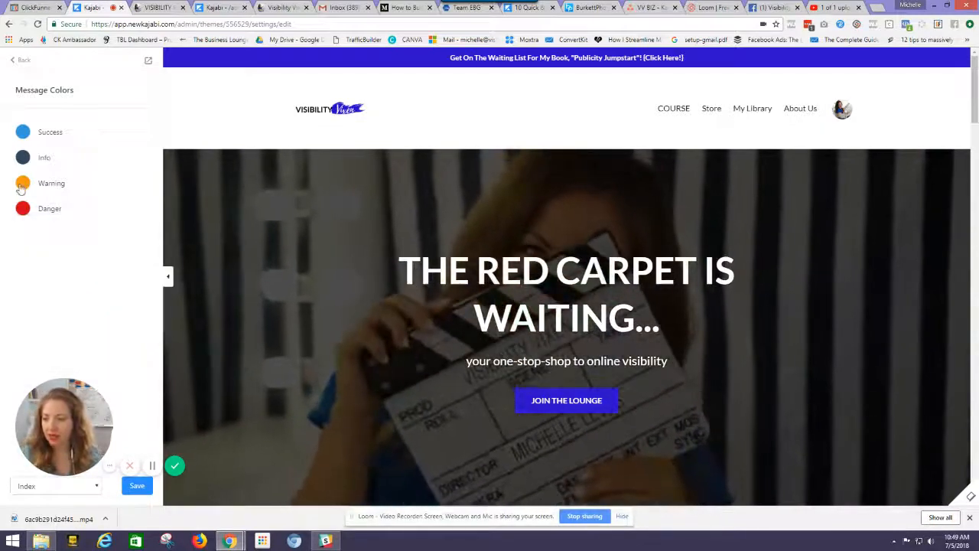
{"action": "left_click", "coordinate": [21, 184]}
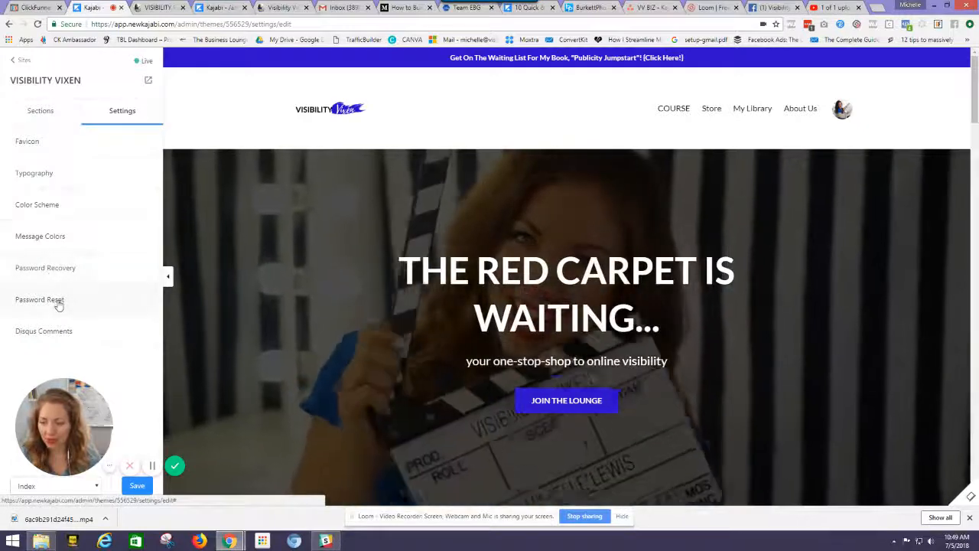
{"action": "mouse_move", "coordinate": [59, 339]}
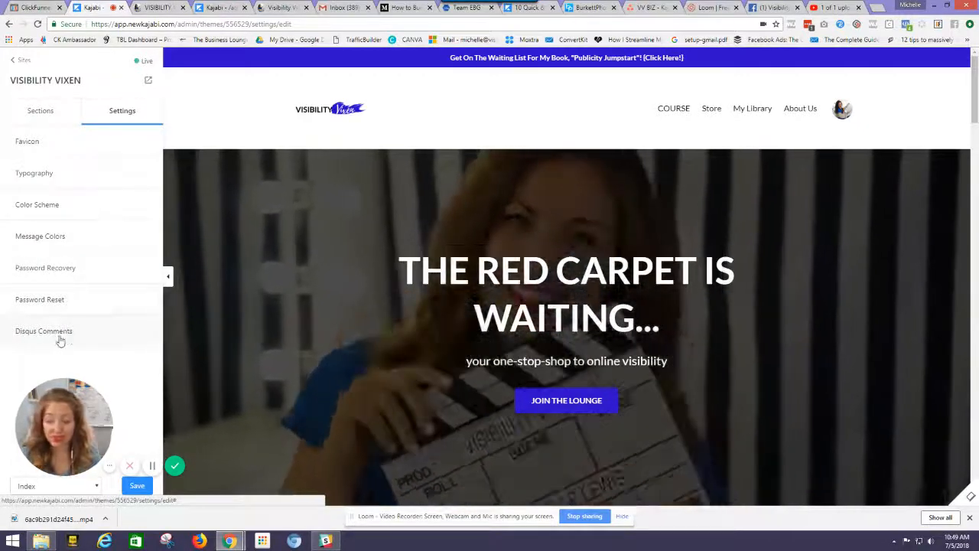